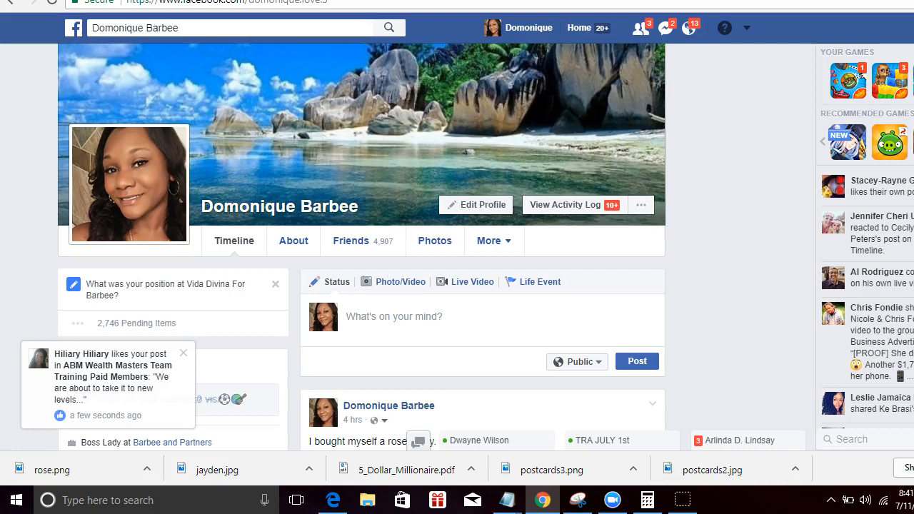
{"action": "mouse_move", "coordinate": [690, 186]}
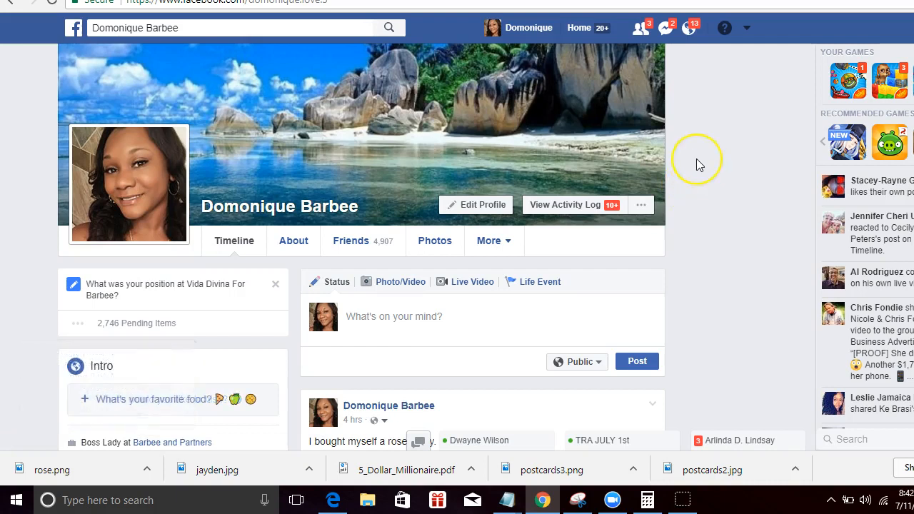
{"action": "mouse_move", "coordinate": [699, 158]}
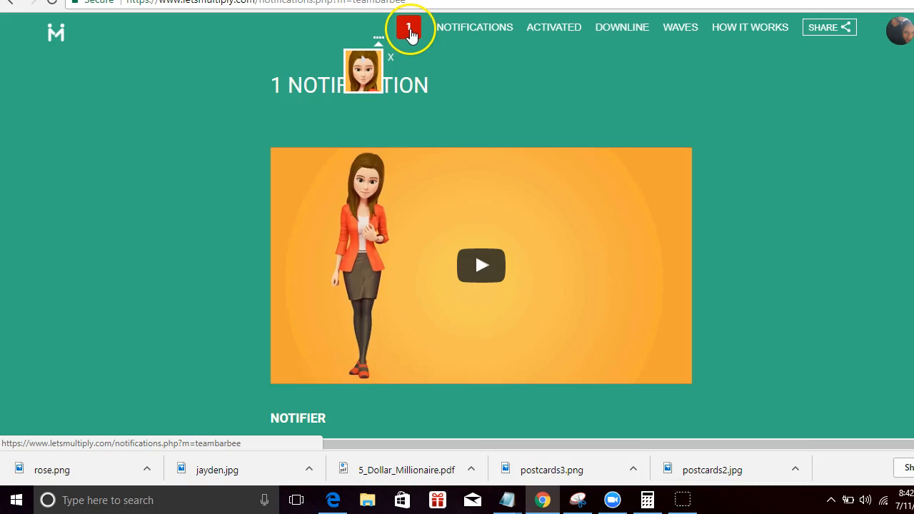
{"action": "mouse_move", "coordinate": [475, 27]}
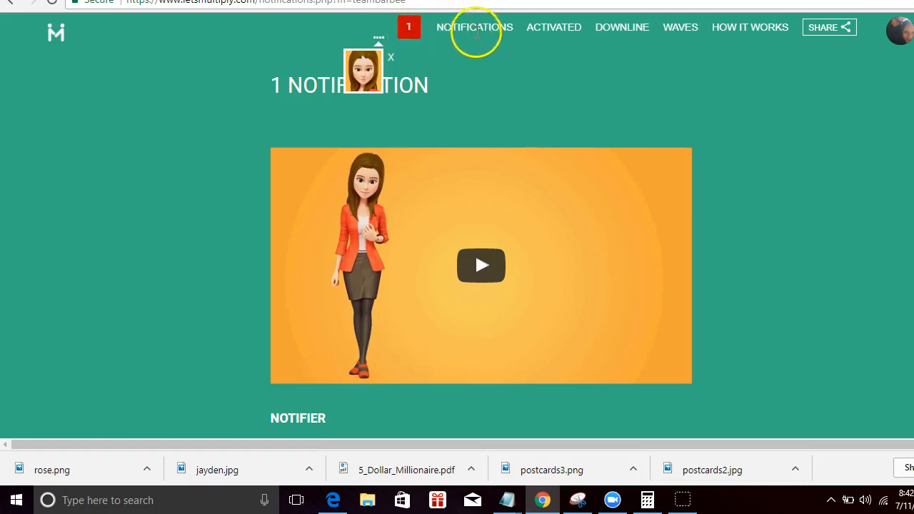
{"action": "left_click", "coordinate": [554, 27]}
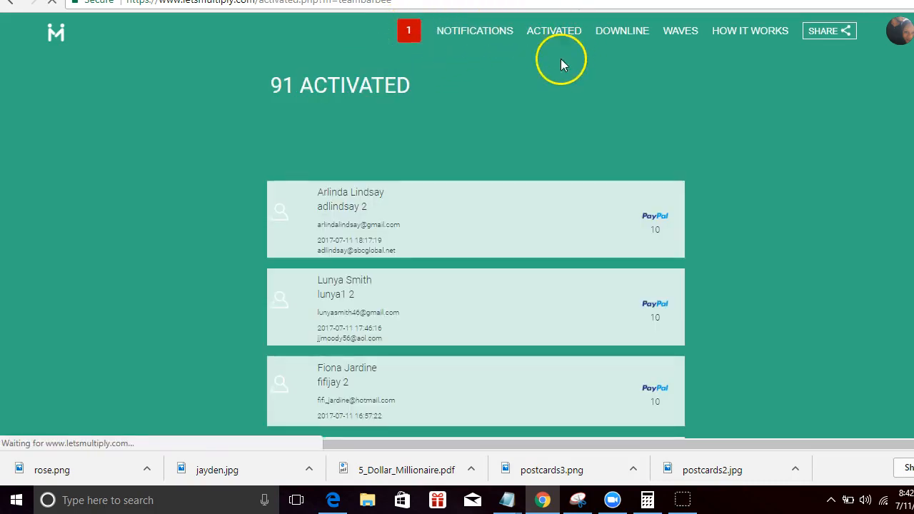
{"action": "mouse_move", "coordinate": [550, 86]}
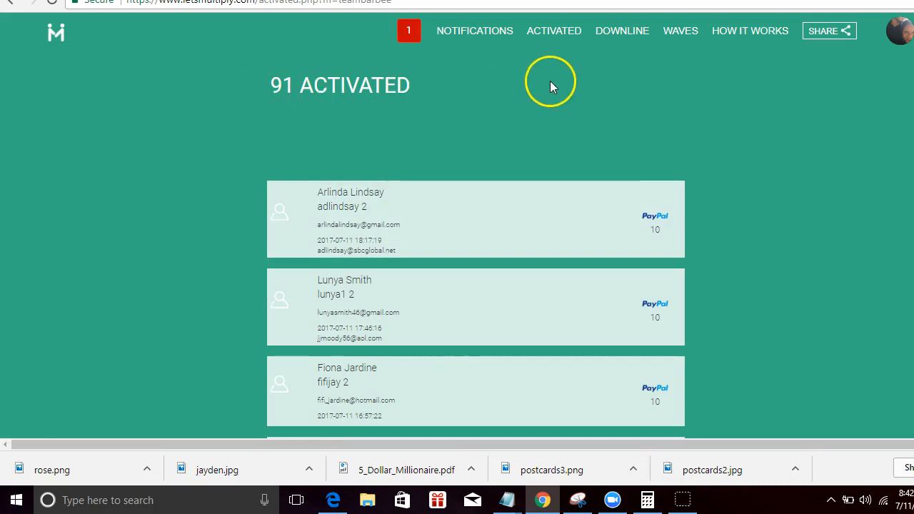
{"action": "mouse_move", "coordinate": [622, 30]}
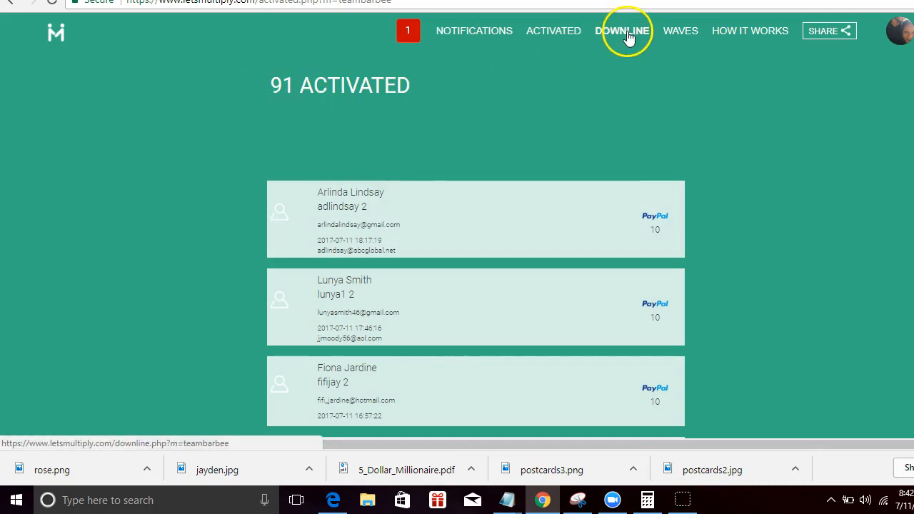
{"action": "left_click", "coordinate": [623, 30]}
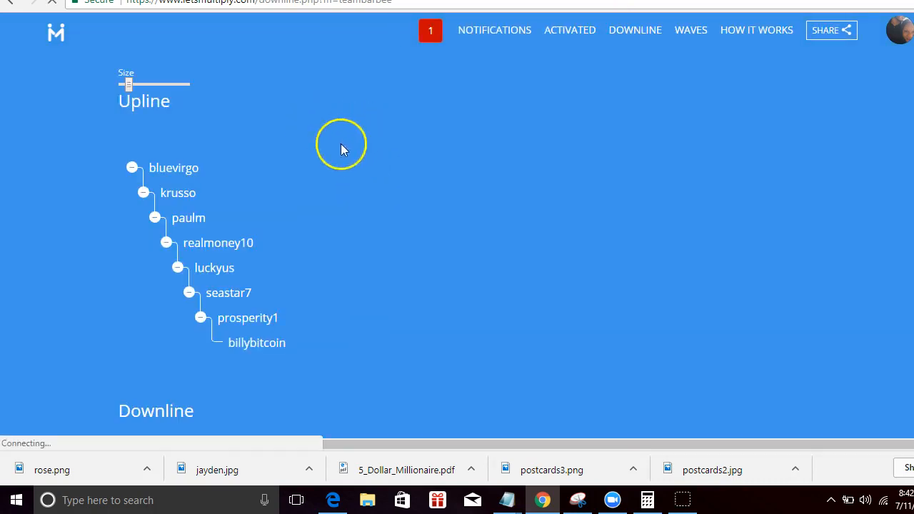
{"action": "mouse_move", "coordinate": [546, 180]}
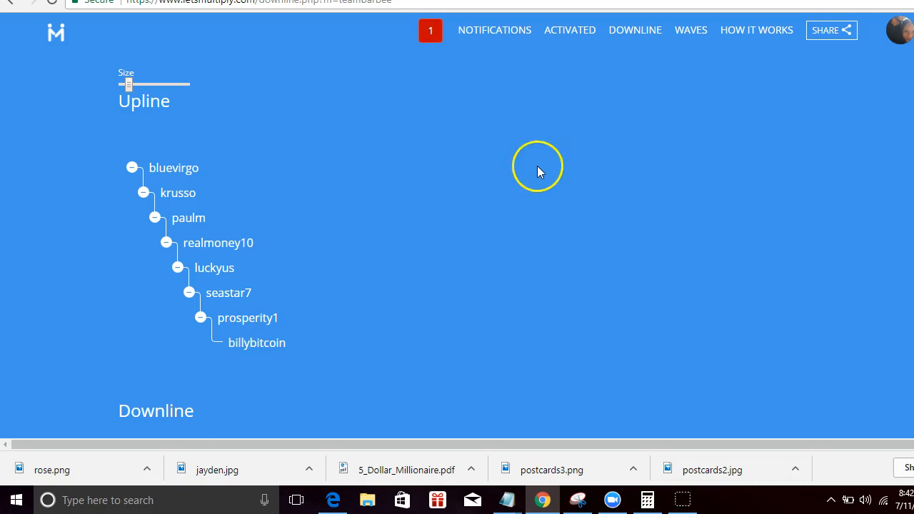
{"action": "mouse_move", "coordinate": [530, 168]}
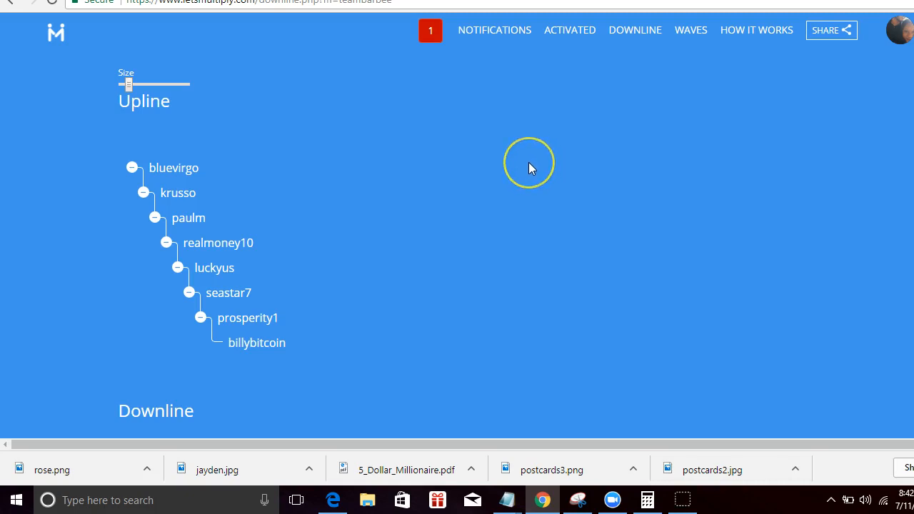
{"action": "mouse_move", "coordinate": [531, 168]}
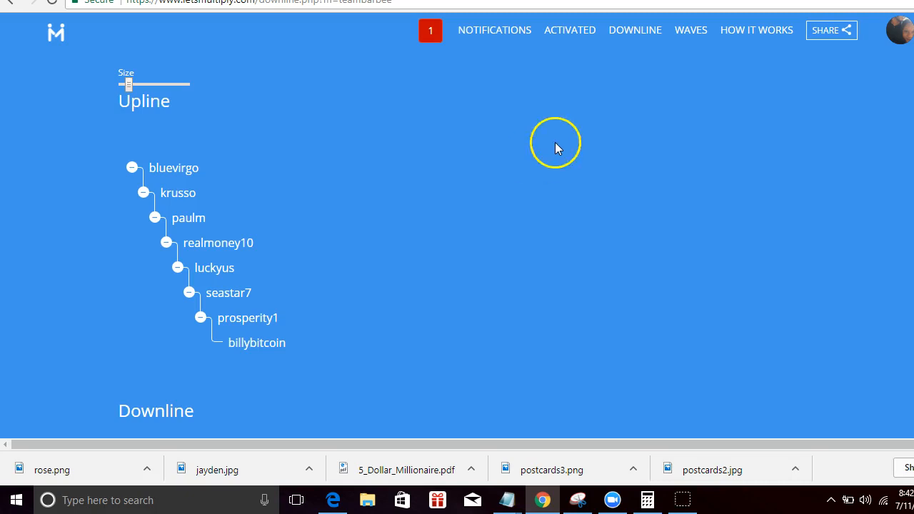
{"action": "mouse_move", "coordinate": [508, 61]}
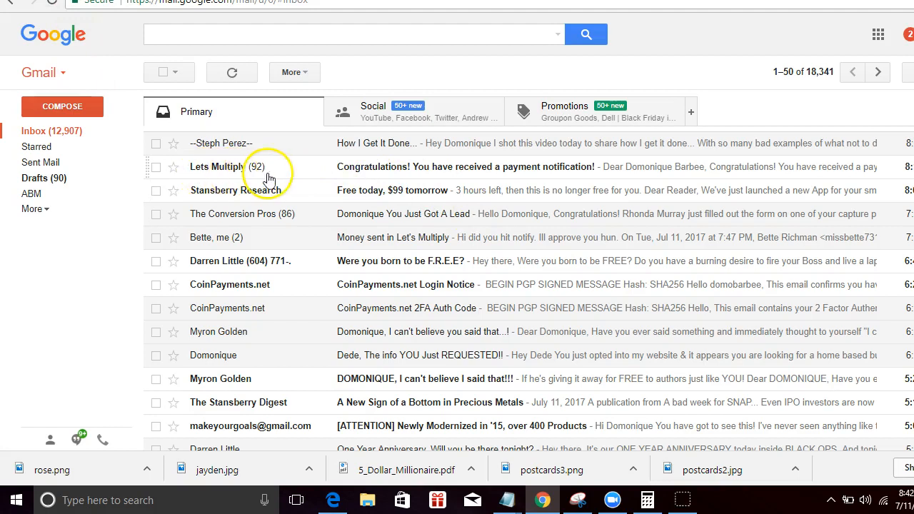
{"action": "mouse_move", "coordinate": [475, 178]}
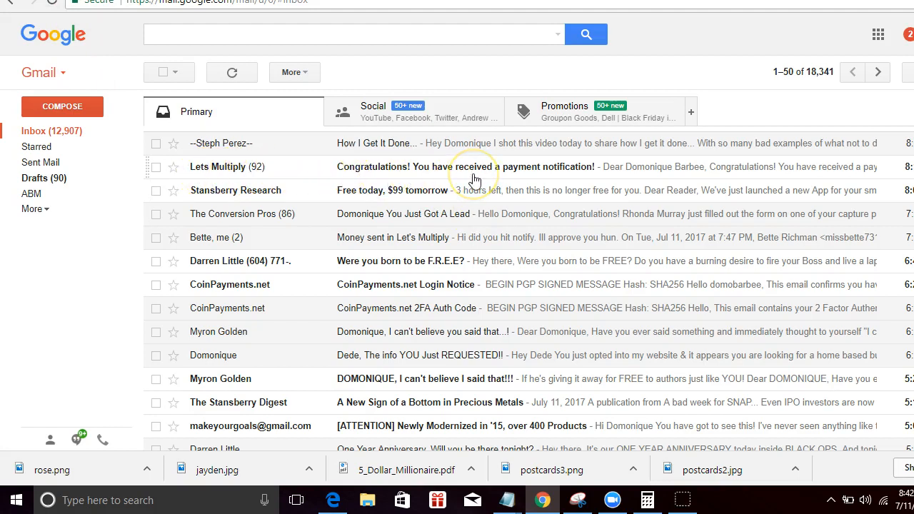
{"action": "mouse_move", "coordinate": [573, 177]}
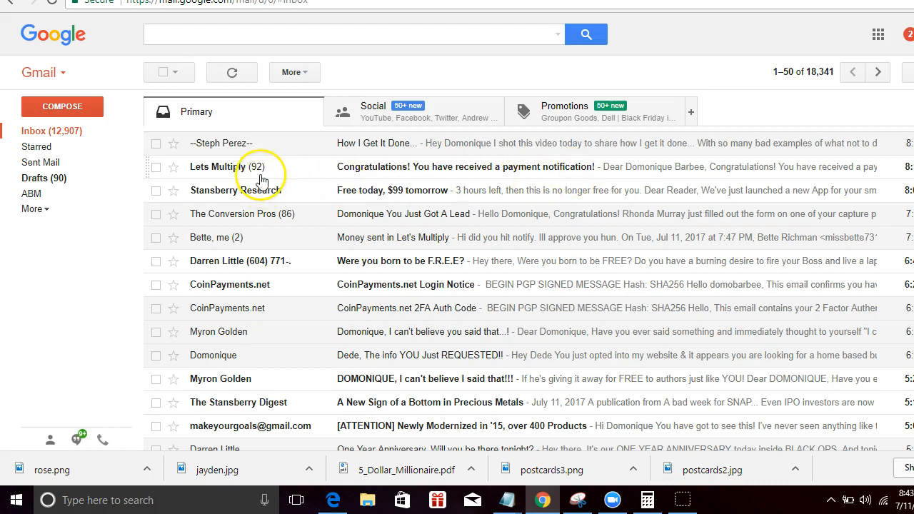
{"action": "mouse_move", "coordinate": [677, 339]}
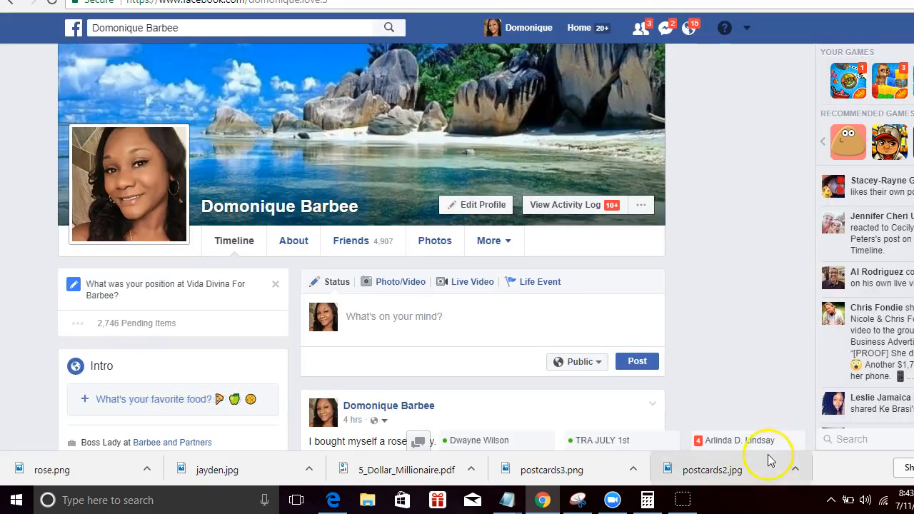
{"action": "mouse_move", "coordinate": [729, 470]}
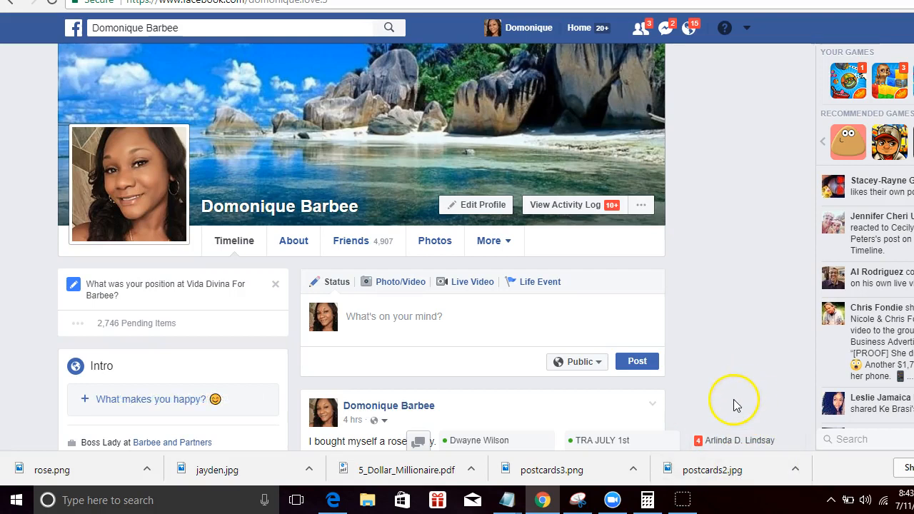
Step: Read the member's chat message about just paying, then close the chat
{"action": "left_click", "coordinate": [741, 441]}
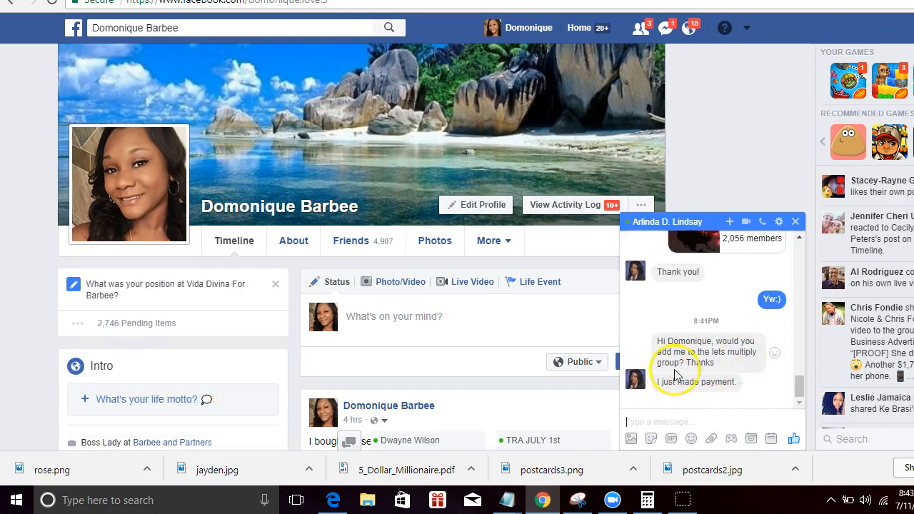
{"action": "mouse_move", "coordinate": [707, 393]}
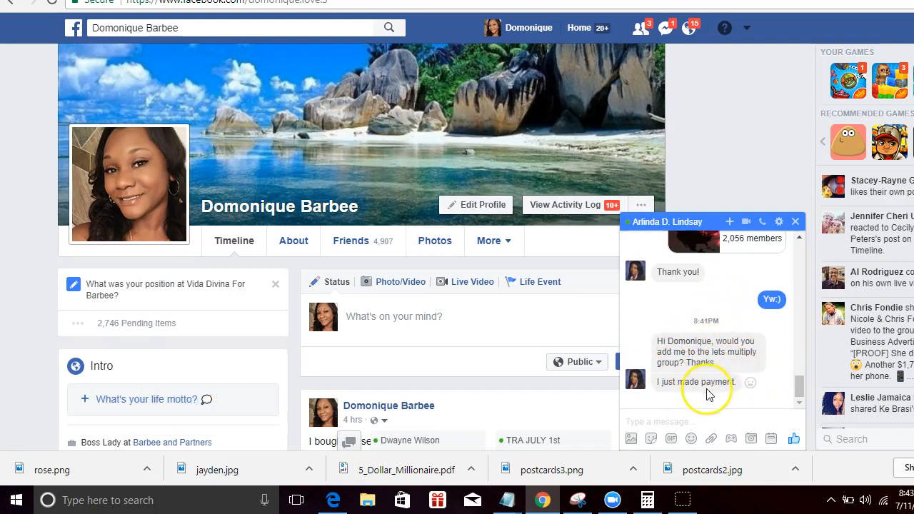
{"action": "left_click", "coordinate": [795, 221]}
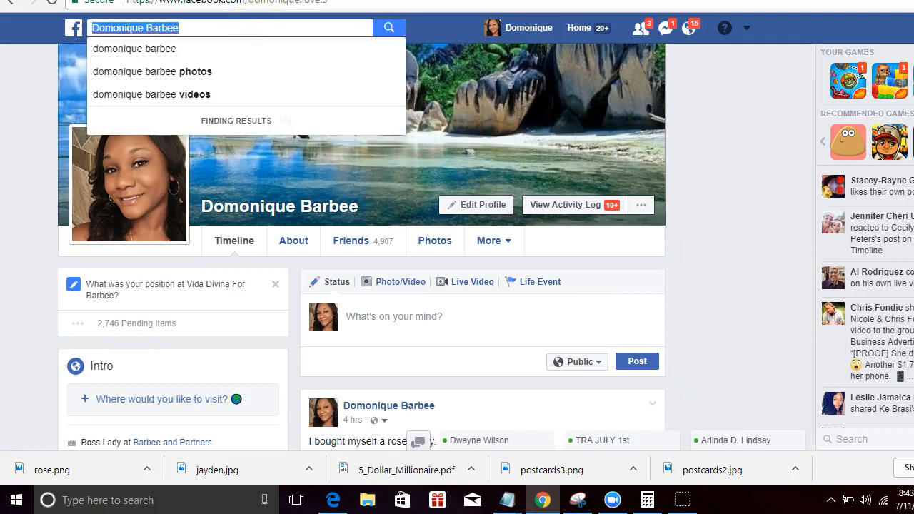
Step: Search Facebook for 'lets multiply teambarbee training' from the 'lets' suggestions
{"action": "type", "text": "le"}
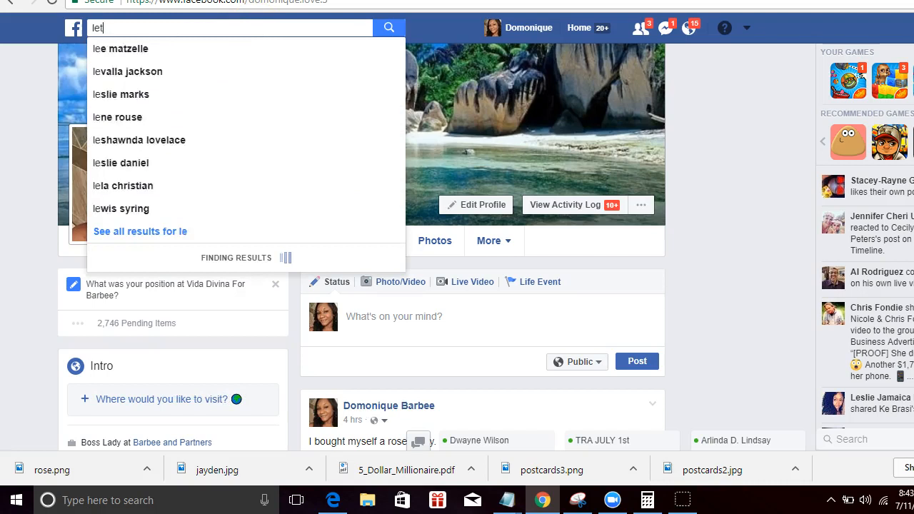
{"action": "type", "text": "ts"}
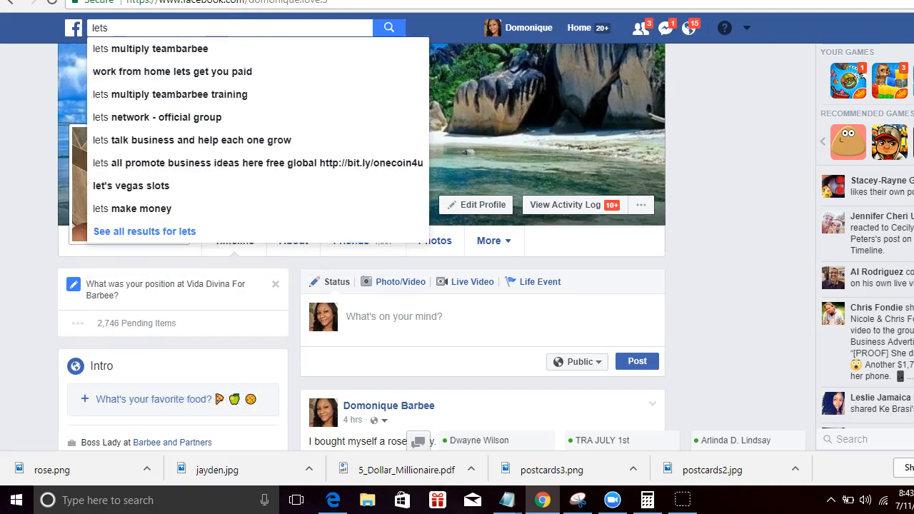
{"action": "mouse_move", "coordinate": [313, 35]}
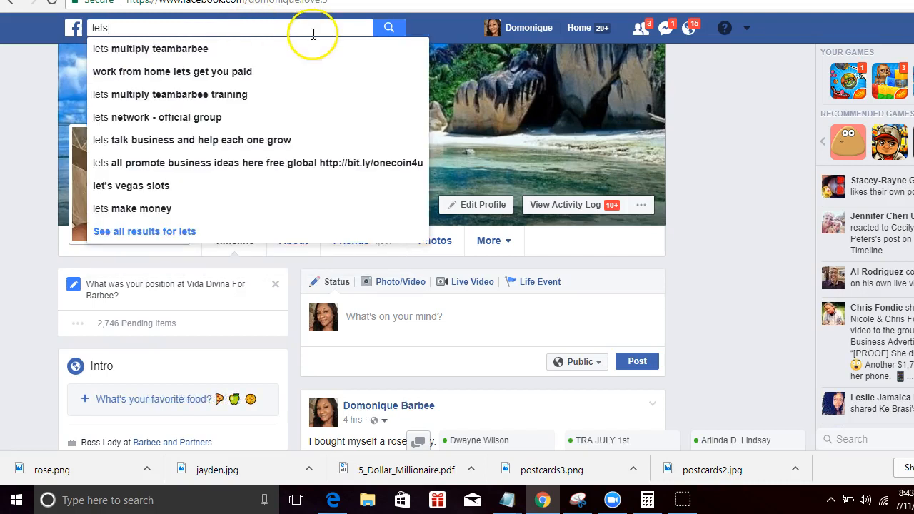
{"action": "mouse_move", "coordinate": [343, 117]}
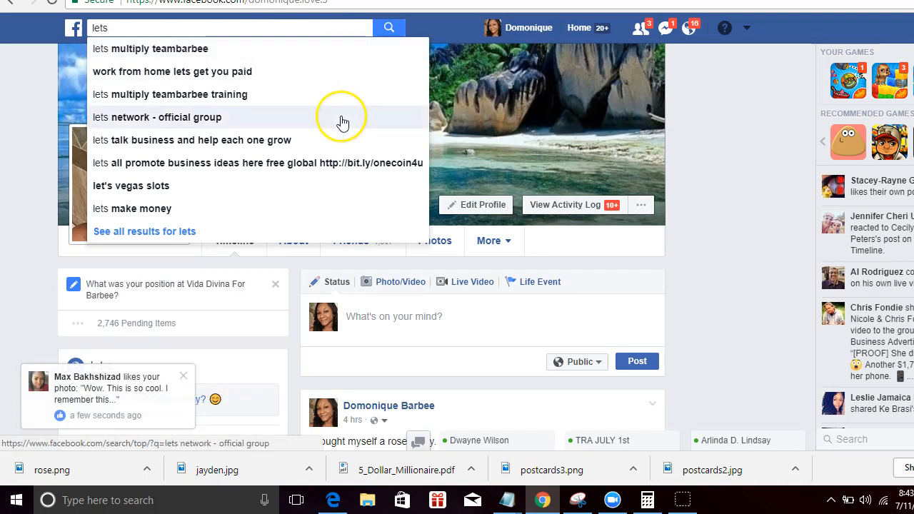
{"action": "mouse_move", "coordinate": [343, 71]}
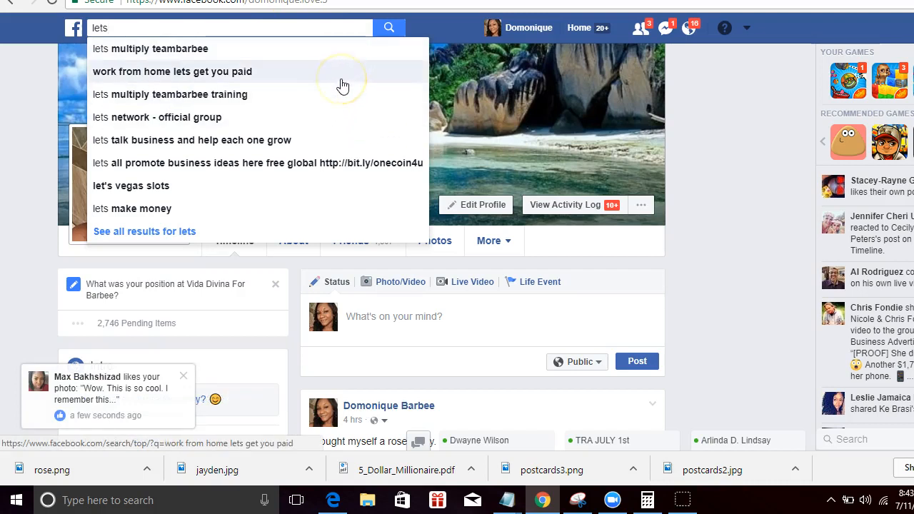
{"action": "mouse_move", "coordinate": [346, 86]}
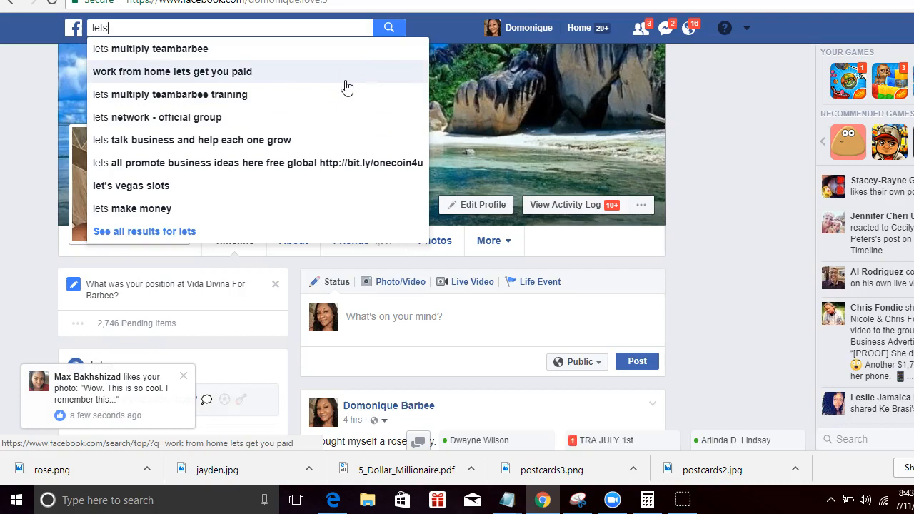
{"action": "mouse_move", "coordinate": [343, 95]}
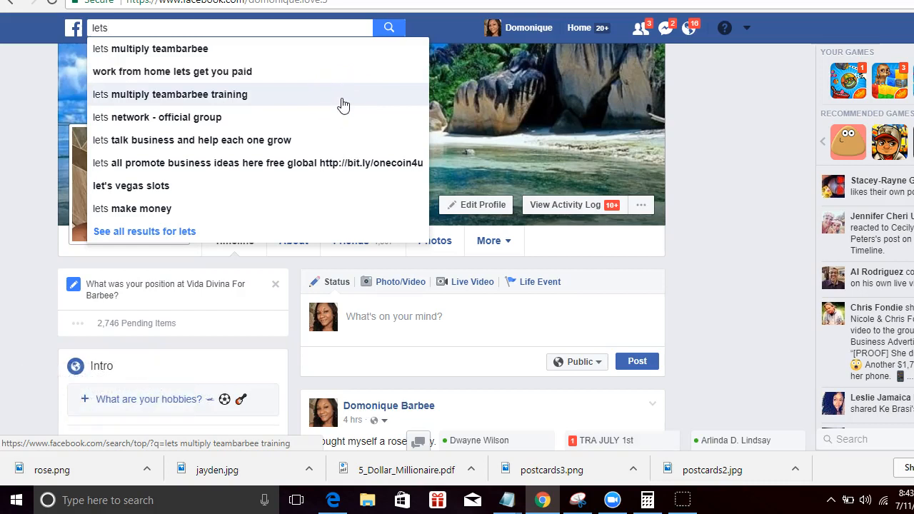
{"action": "mouse_move", "coordinate": [146, 94]}
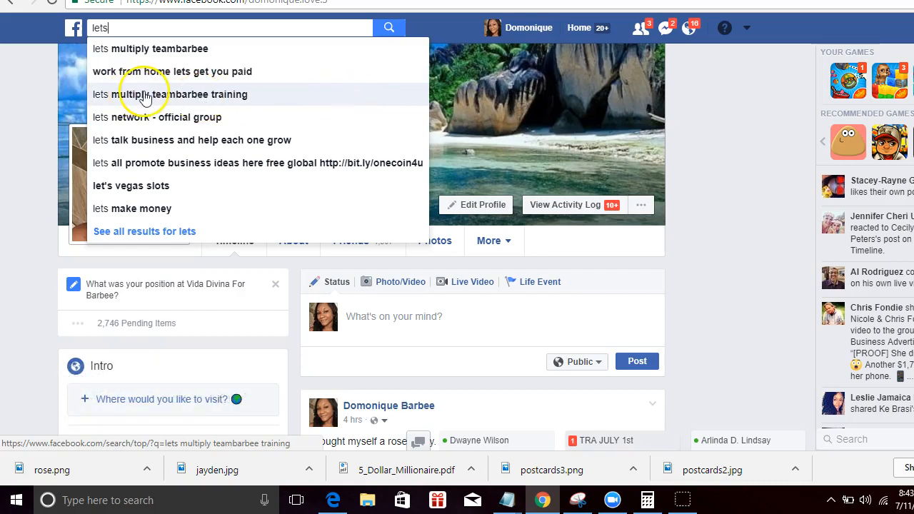
{"action": "left_click", "coordinate": [171, 94]}
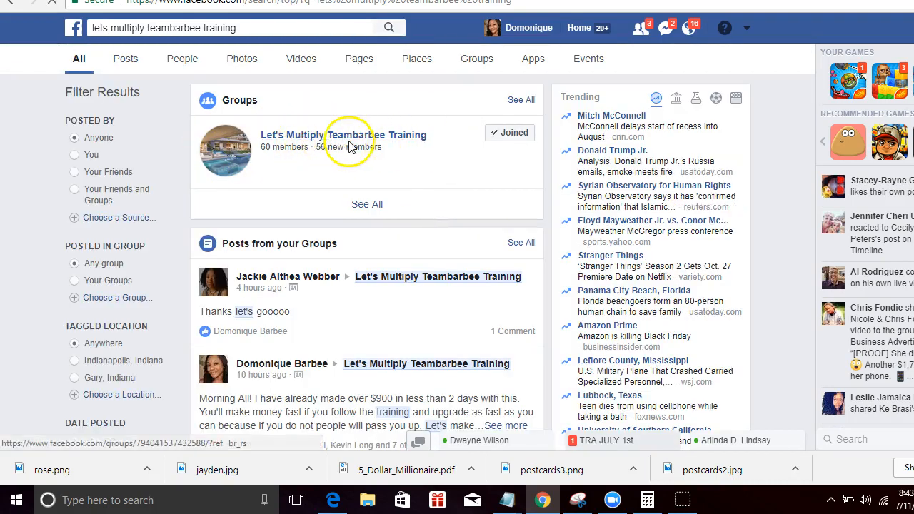
{"action": "mouse_move", "coordinate": [202, 163]}
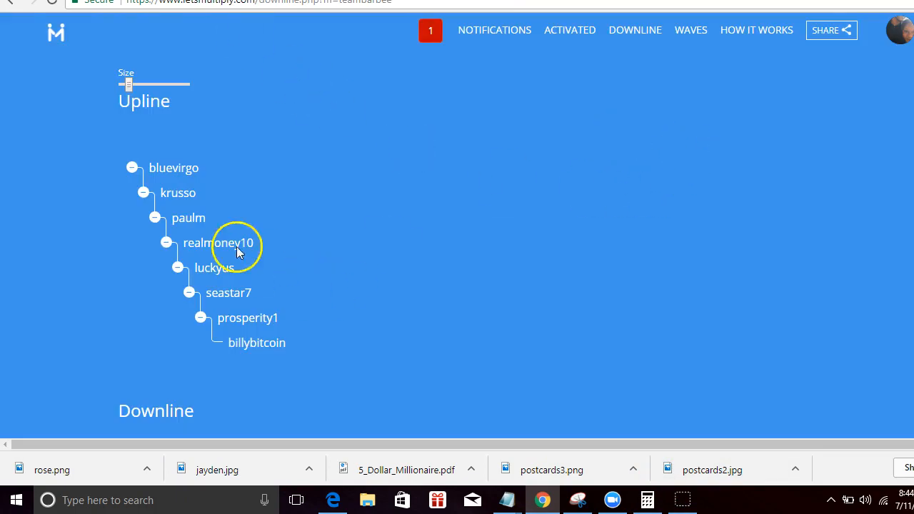
{"action": "mouse_move", "coordinate": [532, 296]}
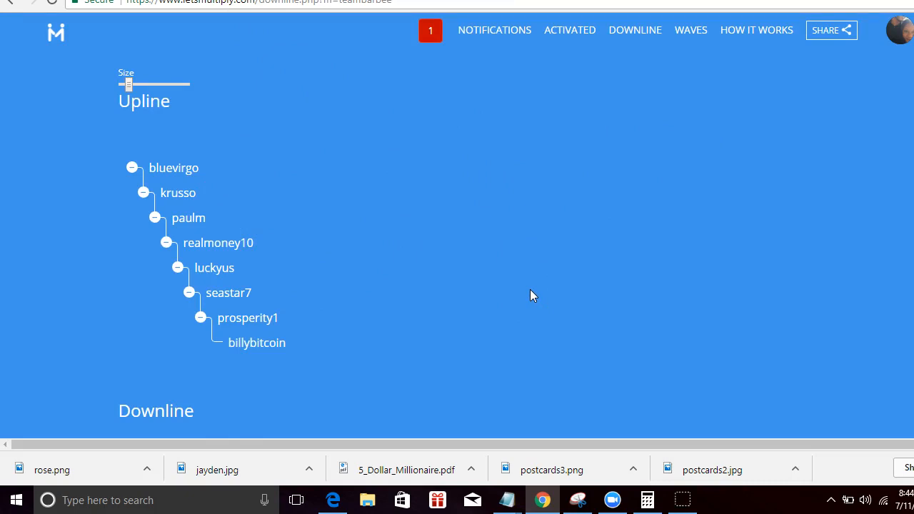
{"action": "mouse_move", "coordinate": [529, 293]}
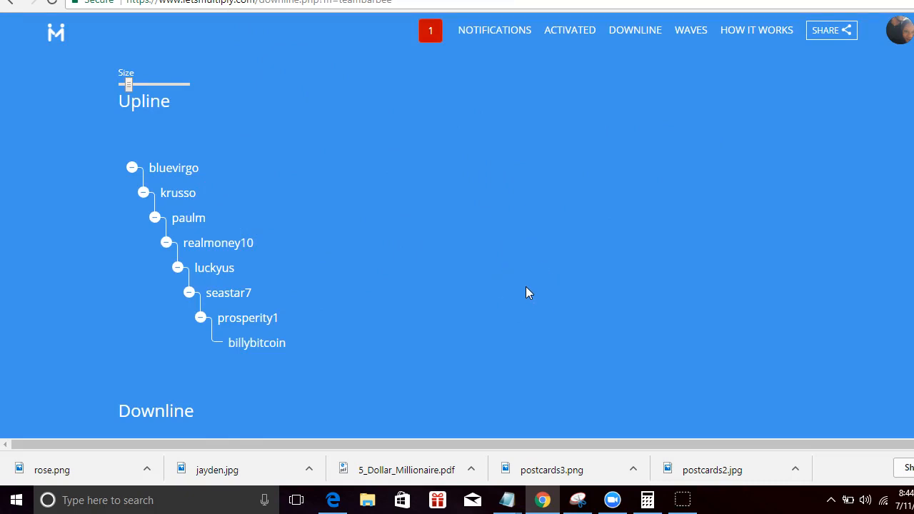
{"action": "mouse_move", "coordinate": [504, 185]}
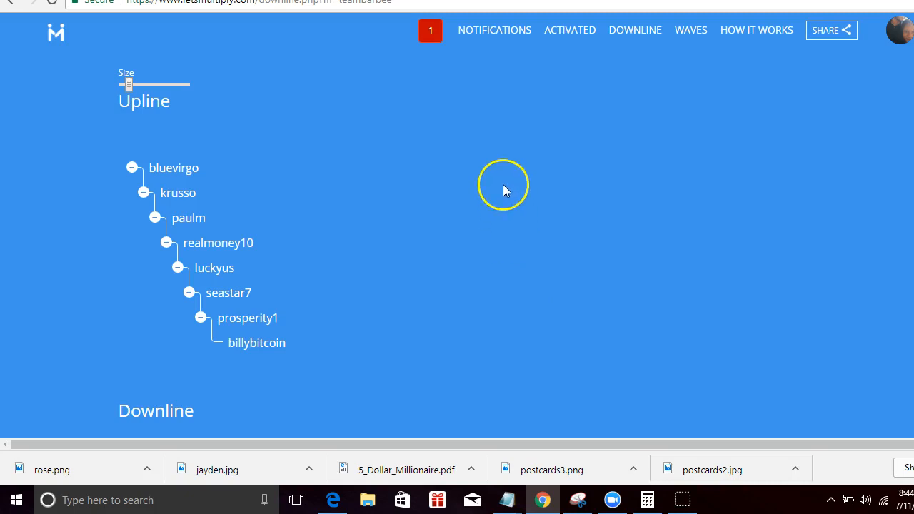
{"action": "mouse_move", "coordinate": [496, 208]}
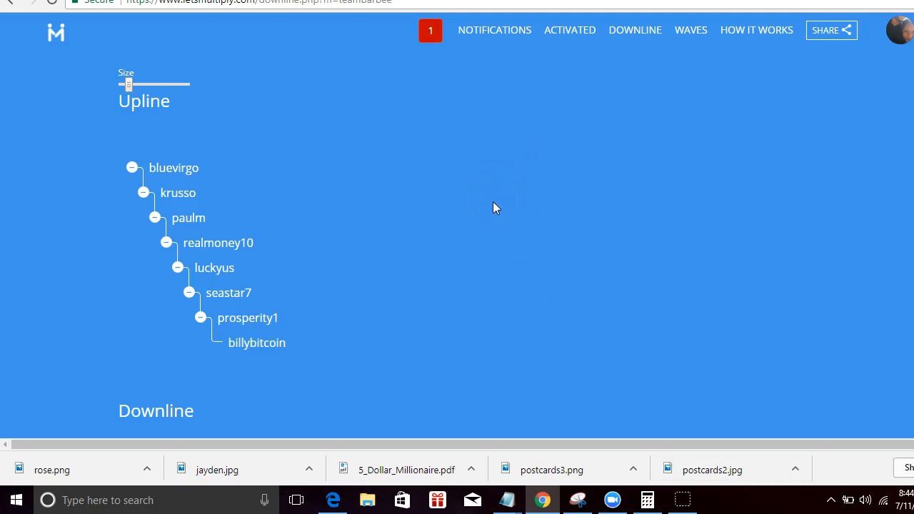
{"action": "mouse_move", "coordinate": [469, 437]}
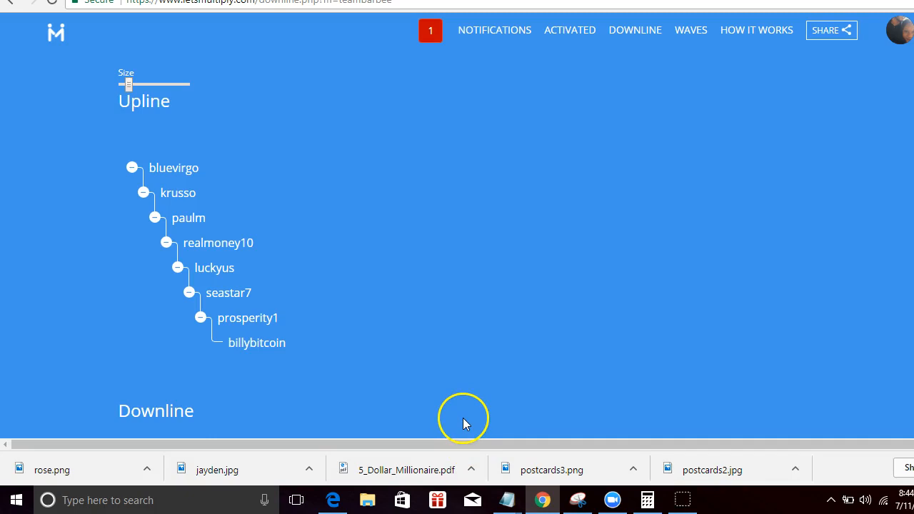
{"action": "mouse_move", "coordinate": [723, 52]}
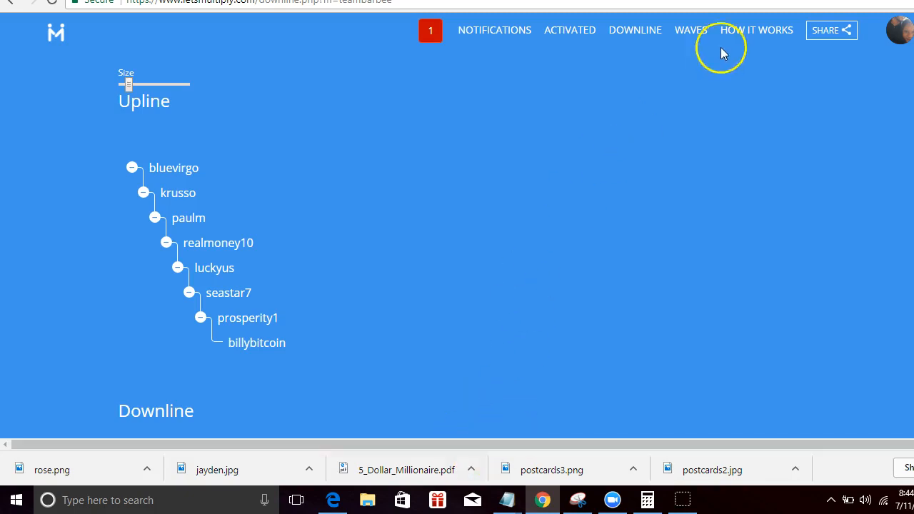
Step: Open the Waves page and scroll through waves one to five, all activated
{"action": "left_click", "coordinate": [691, 30]}
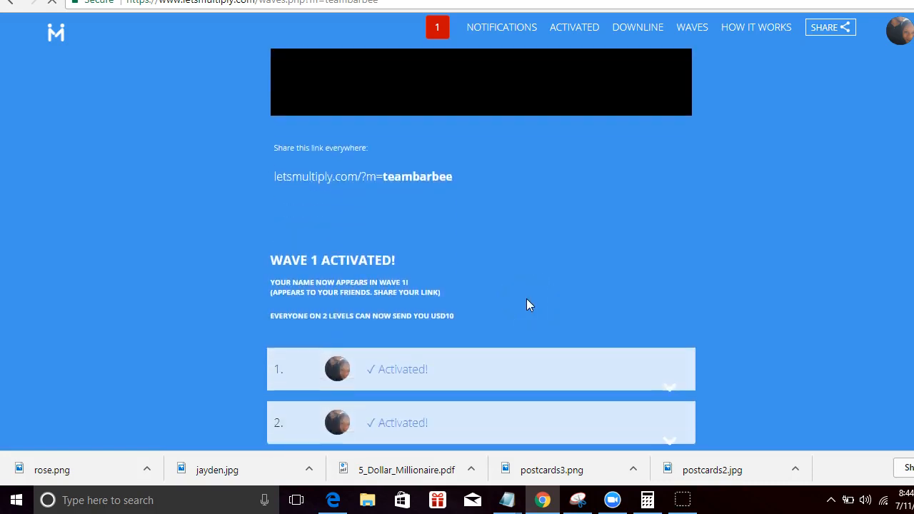
{"action": "scroll", "scroll_direction": "down", "scroll_amount": 3}
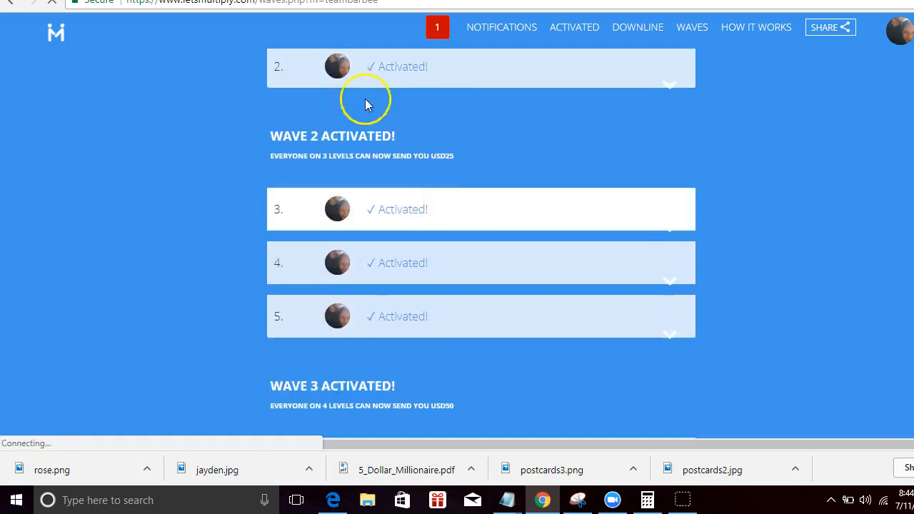
{"action": "scroll", "scroll_direction": "down", "scroll_amount": 3}
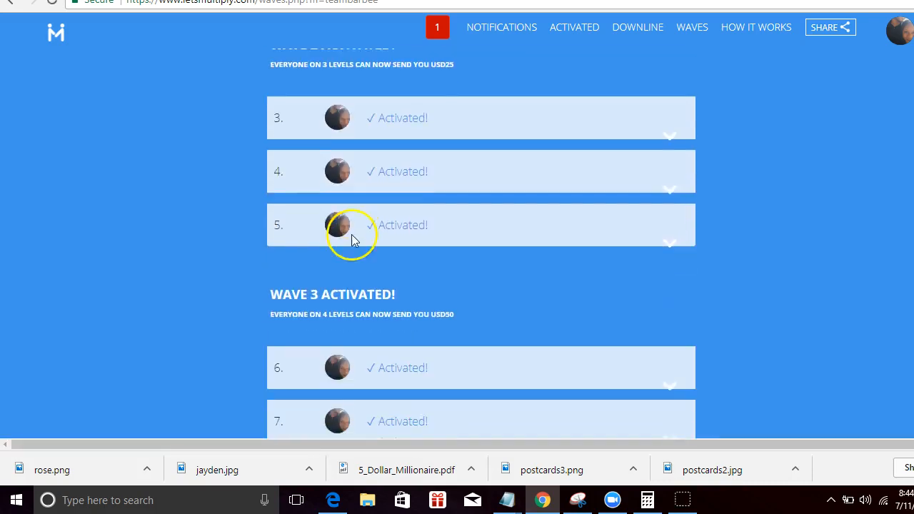
{"action": "scroll", "scroll_direction": "down", "scroll_amount": 3}
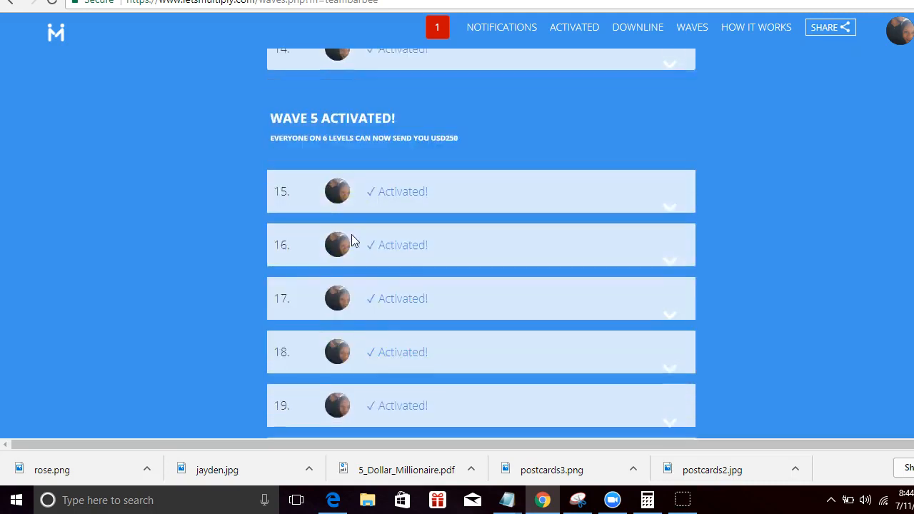
{"action": "scroll", "scroll_direction": "up", "scroll_amount": 3}
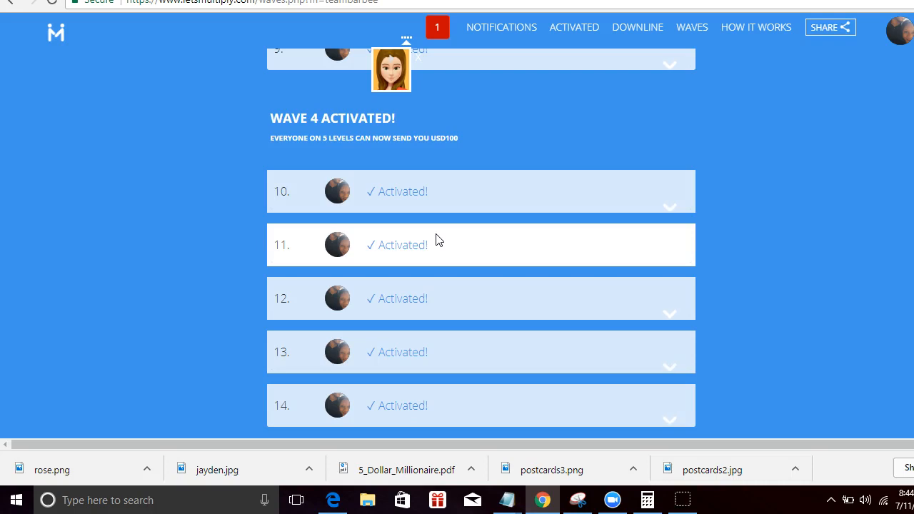
{"action": "mouse_move", "coordinate": [795, 193]}
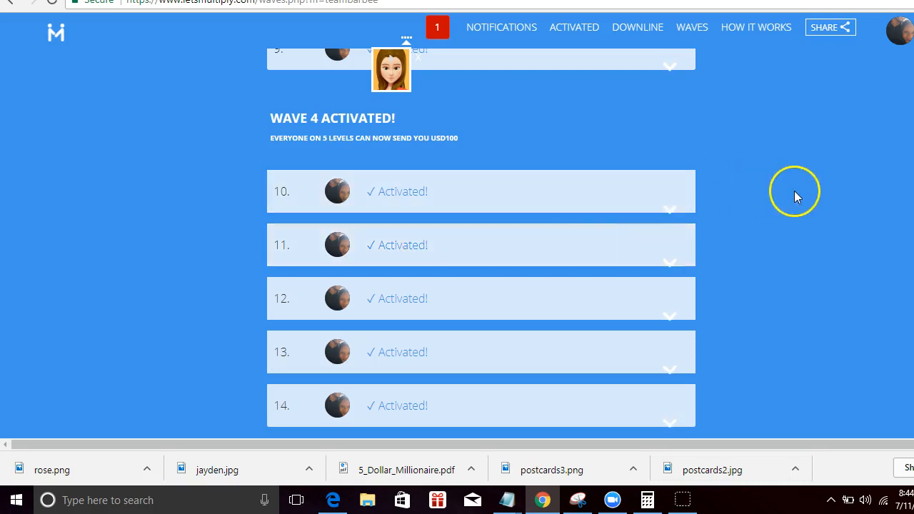
{"action": "mouse_move", "coordinate": [780, 177]}
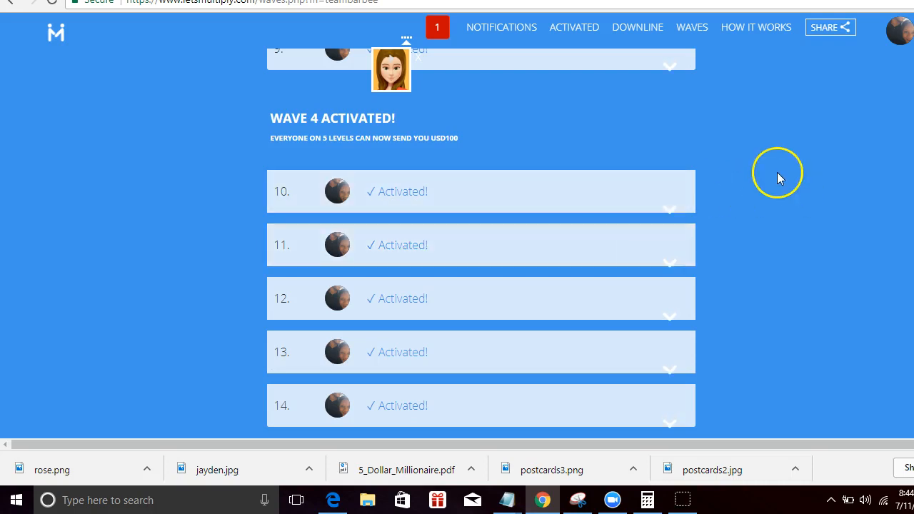
{"action": "mouse_move", "coordinate": [772, 191]}
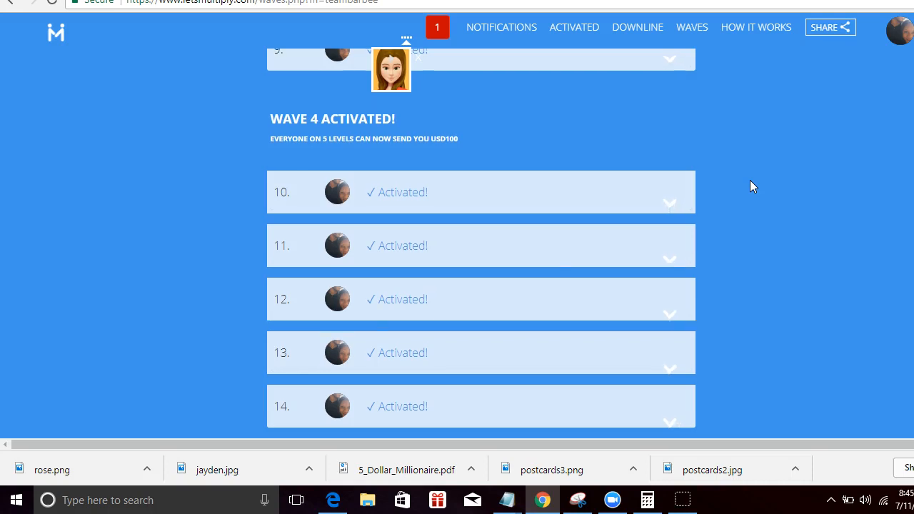
{"action": "scroll", "scroll_direction": "up", "scroll_amount": 3}
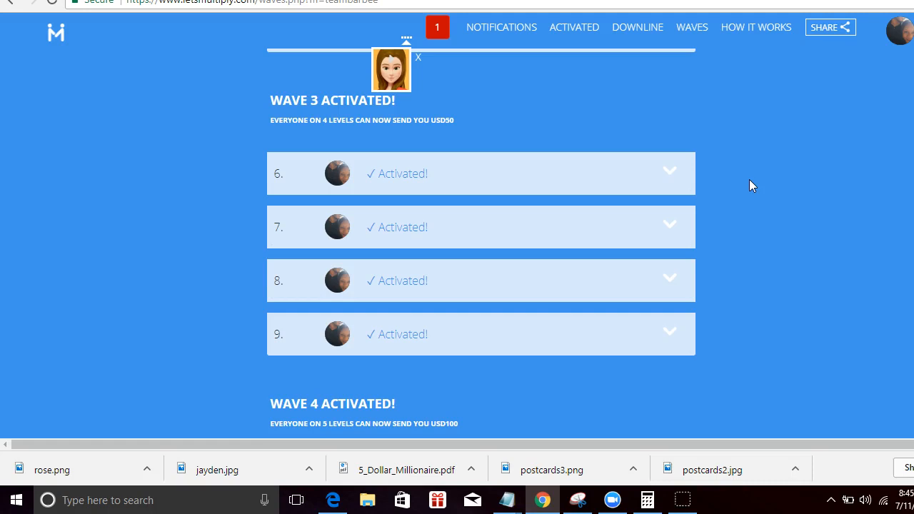
{"action": "mouse_move", "coordinate": [736, 187]}
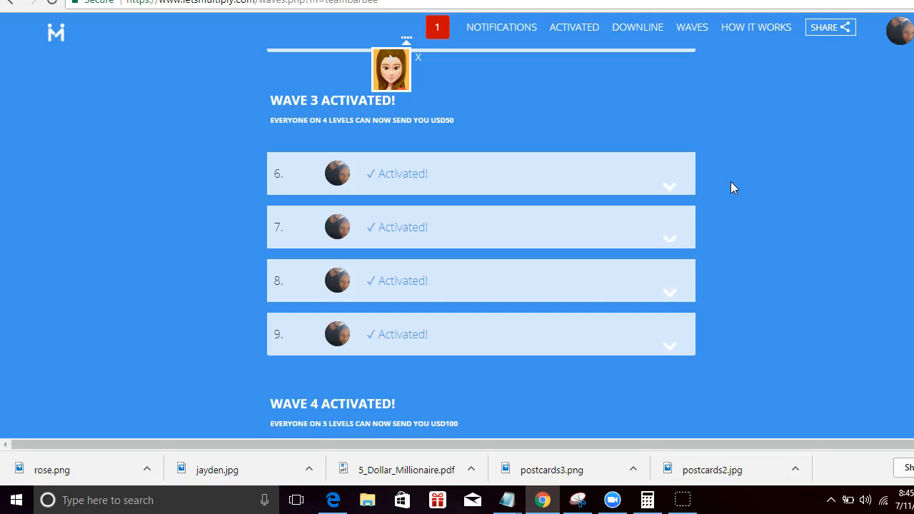
{"action": "mouse_move", "coordinate": [718, 188]}
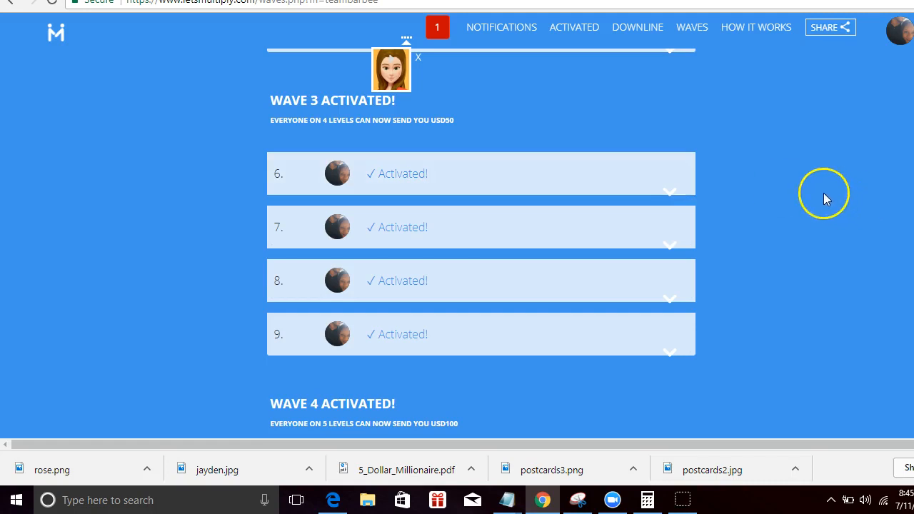
{"action": "scroll", "scroll_direction": "up", "scroll_amount": 3}
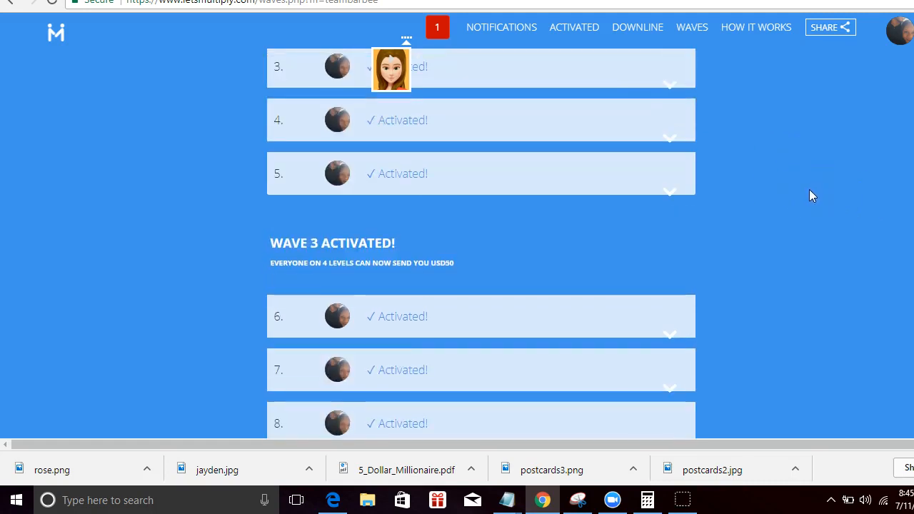
{"action": "scroll", "scroll_direction": "up", "scroll_amount": 3}
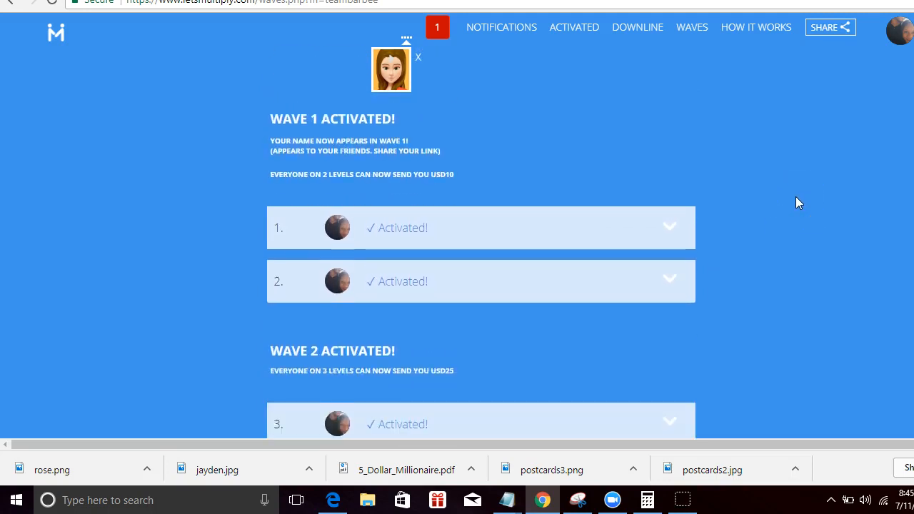
{"action": "scroll", "scroll_direction": "up", "scroll_amount": 3}
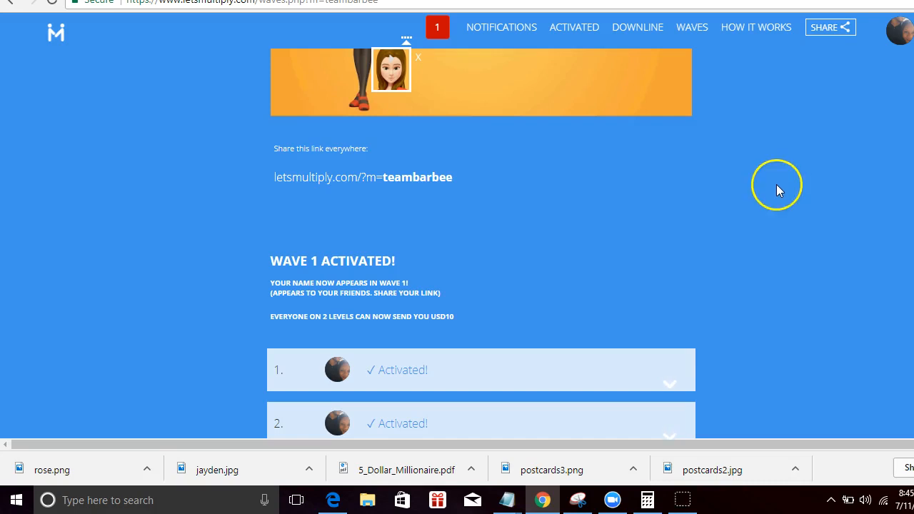
{"action": "mouse_move", "coordinate": [766, 202]}
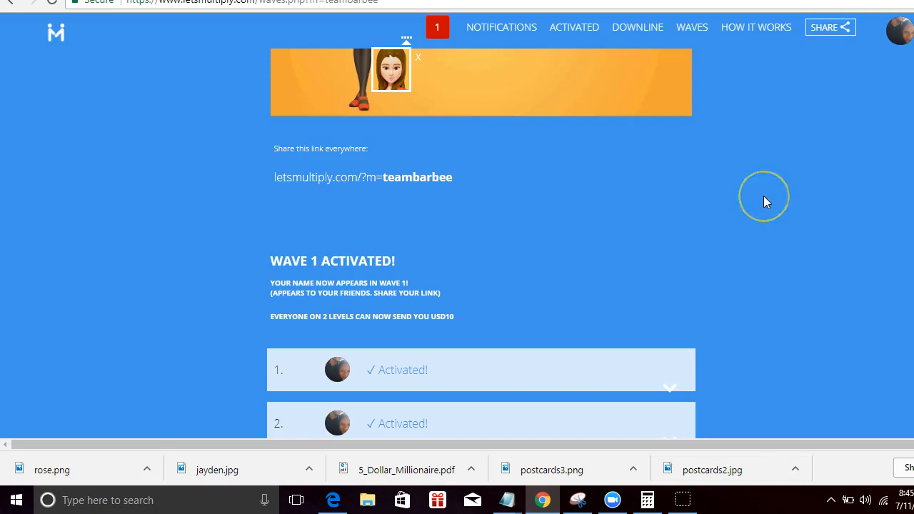
{"action": "mouse_move", "coordinate": [766, 201]}
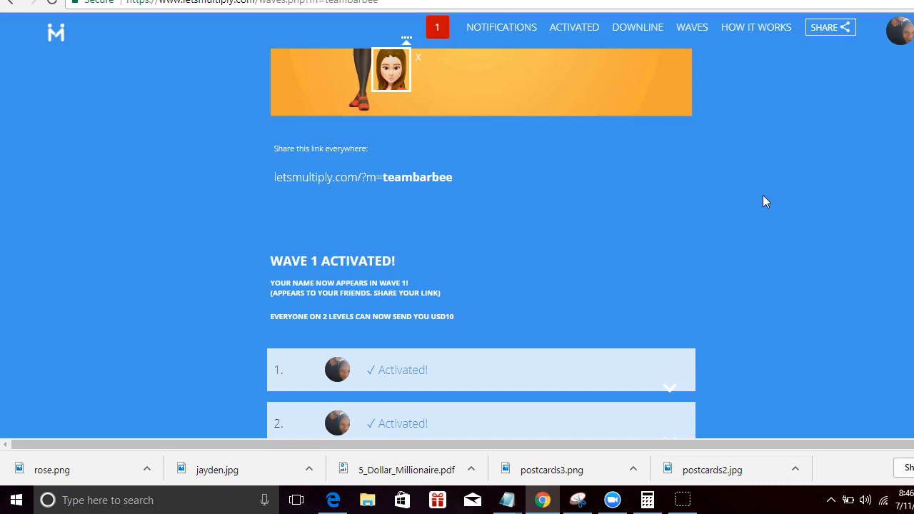
{"action": "left_click", "coordinate": [766, 199]}
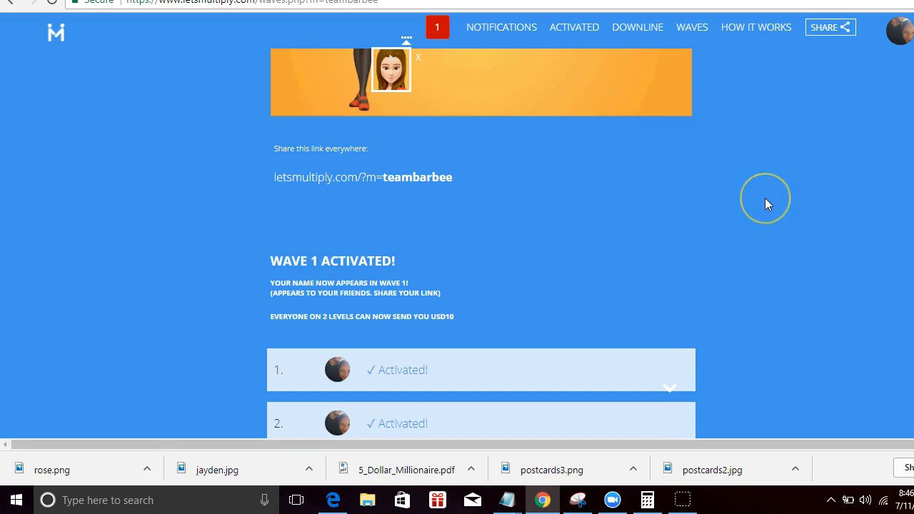
{"action": "scroll", "scroll_direction": "down", "scroll_amount": 3}
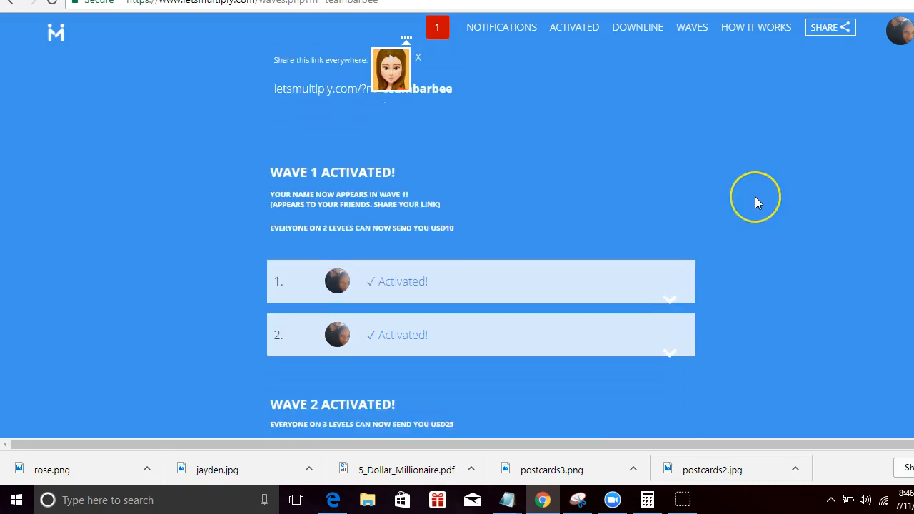
{"action": "scroll", "scroll_direction": "down", "scroll_amount": 3}
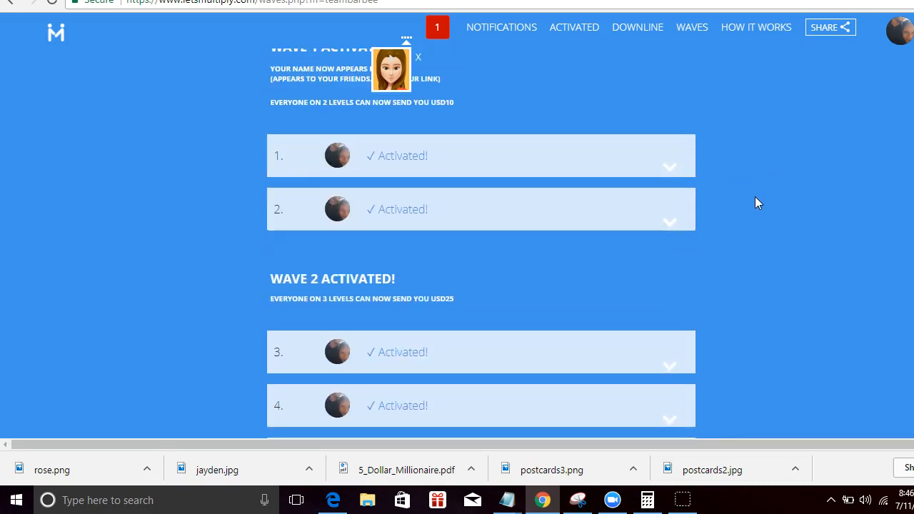
{"action": "mouse_move", "coordinate": [757, 199]}
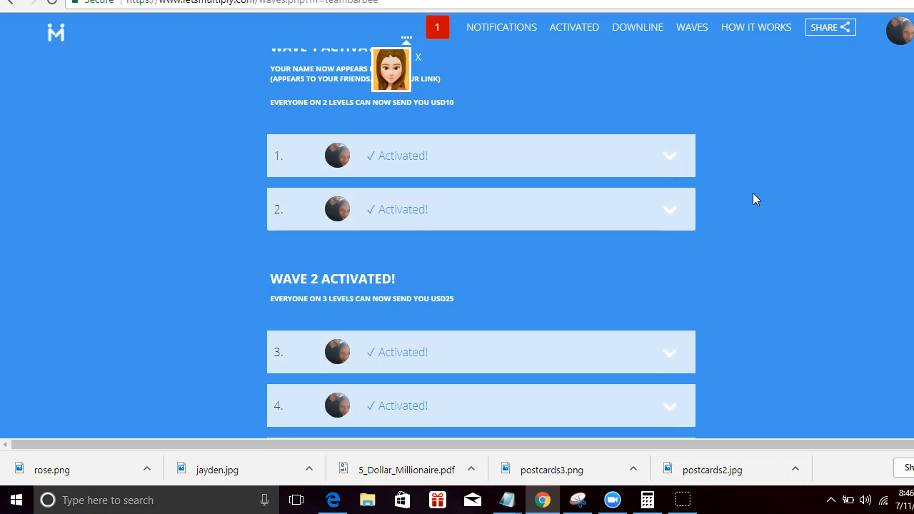
{"action": "mouse_move", "coordinate": [751, 198]}
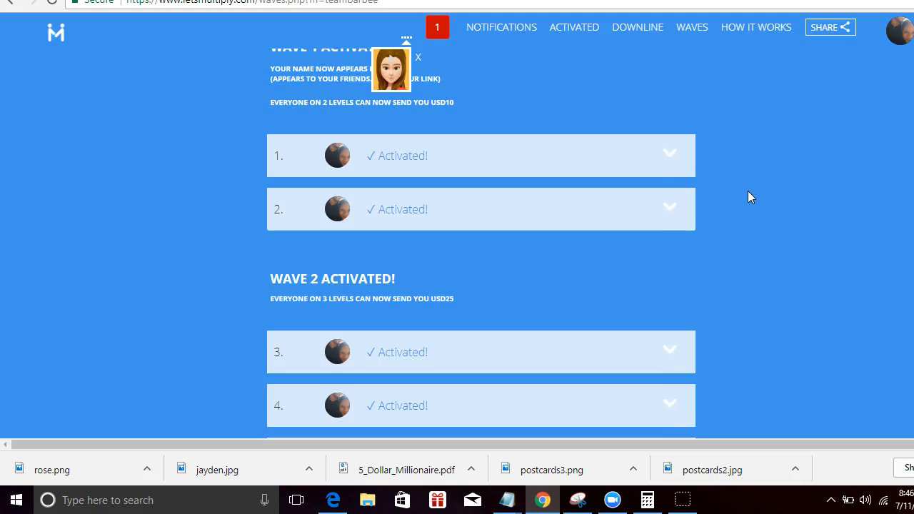
{"action": "mouse_move", "coordinate": [731, 181]}
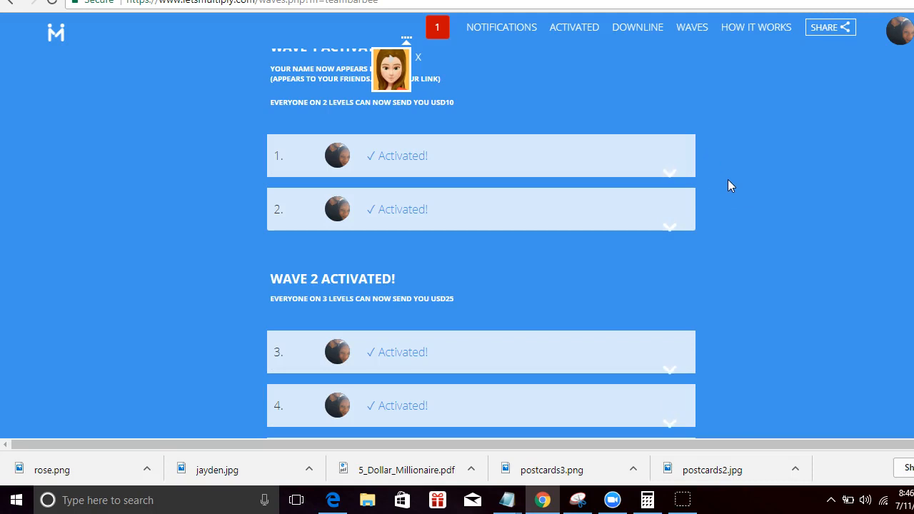
{"action": "scroll", "scroll_direction": "up", "scroll_amount": 3}
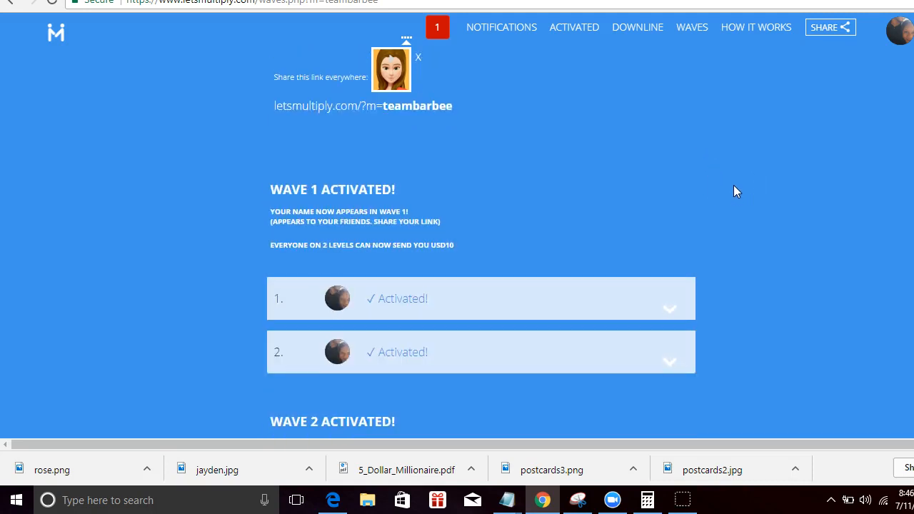
{"action": "mouse_move", "coordinate": [746, 205]}
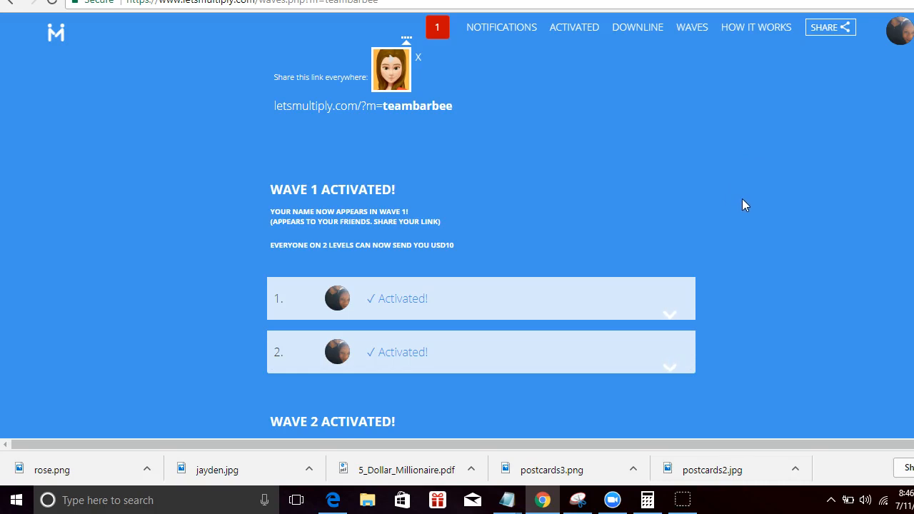
{"action": "mouse_move", "coordinate": [743, 206]}
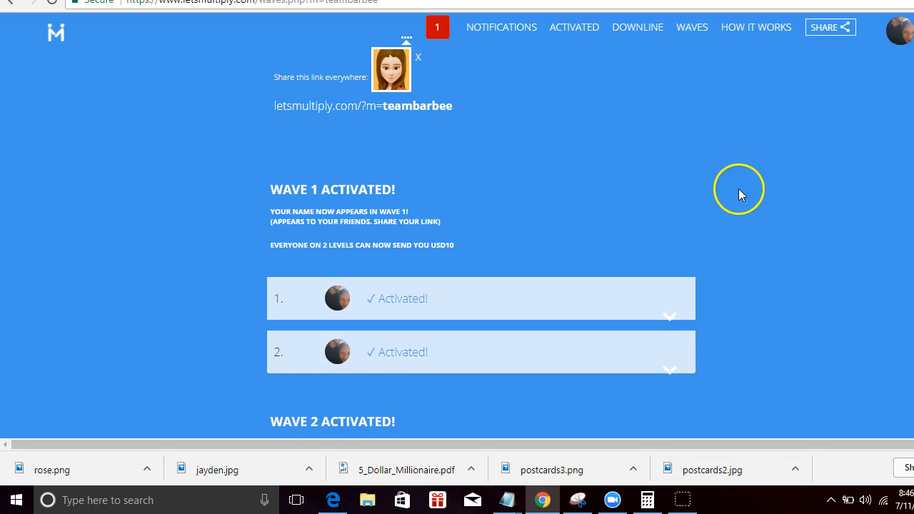
{"action": "mouse_move", "coordinate": [721, 171]}
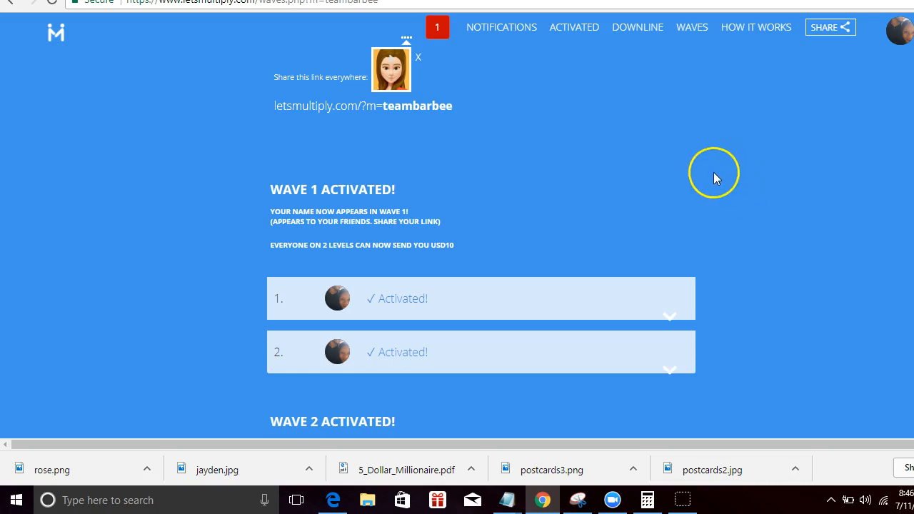
{"action": "mouse_move", "coordinate": [709, 171]}
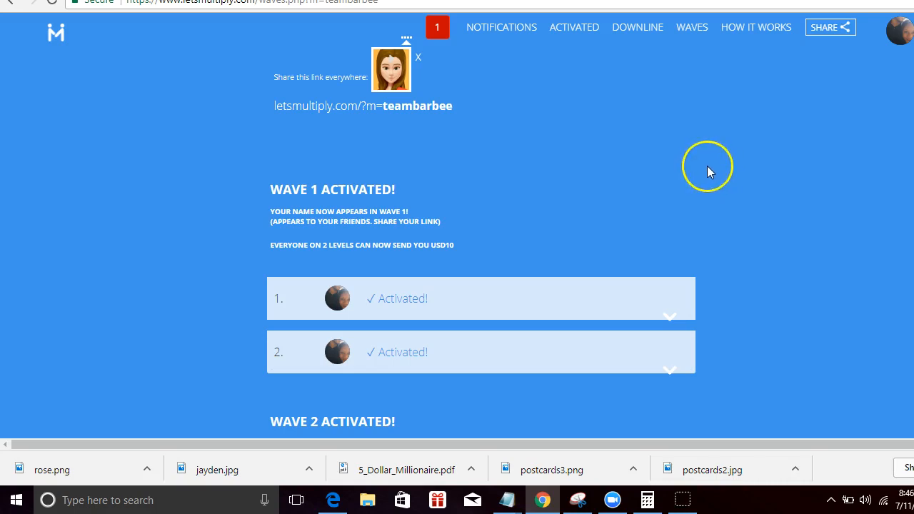
{"action": "mouse_move", "coordinate": [725, 119]}
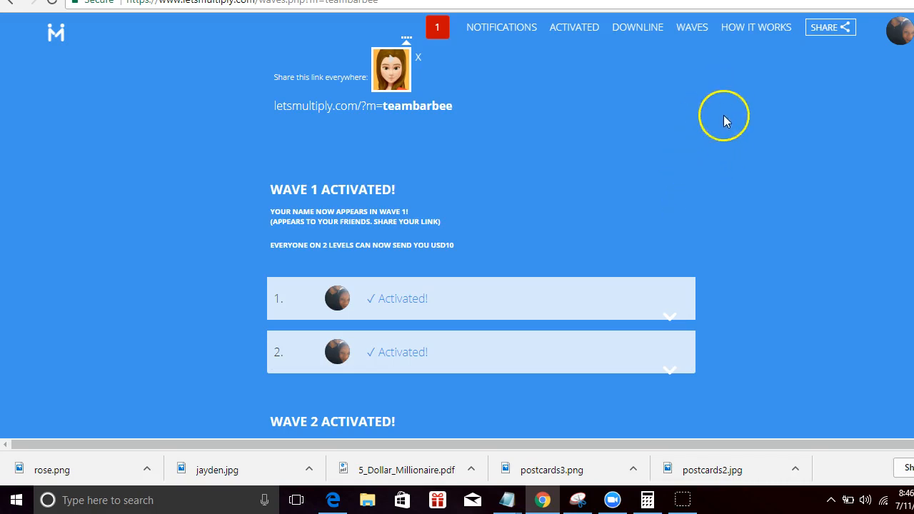
{"action": "mouse_move", "coordinate": [727, 121]}
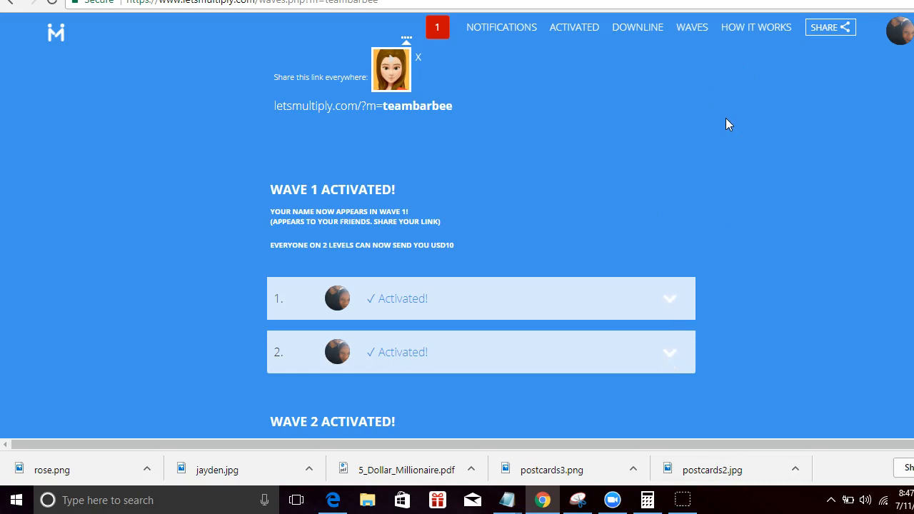
{"action": "mouse_move", "coordinate": [699, 124]}
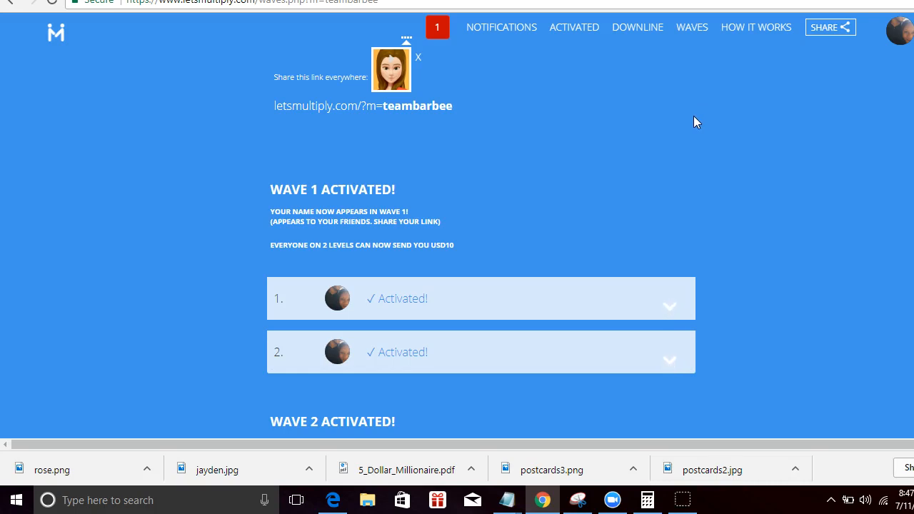
{"action": "mouse_move", "coordinate": [724, 187]}
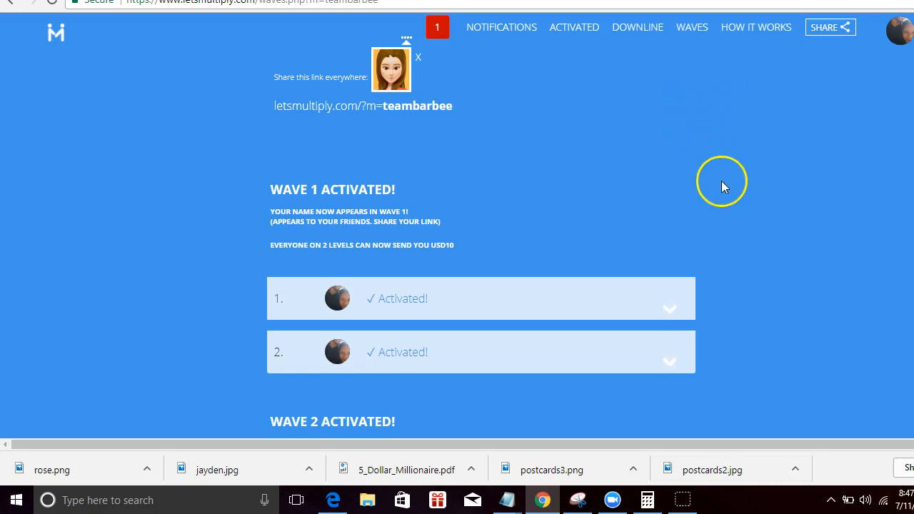
{"action": "mouse_move", "coordinate": [721, 176]}
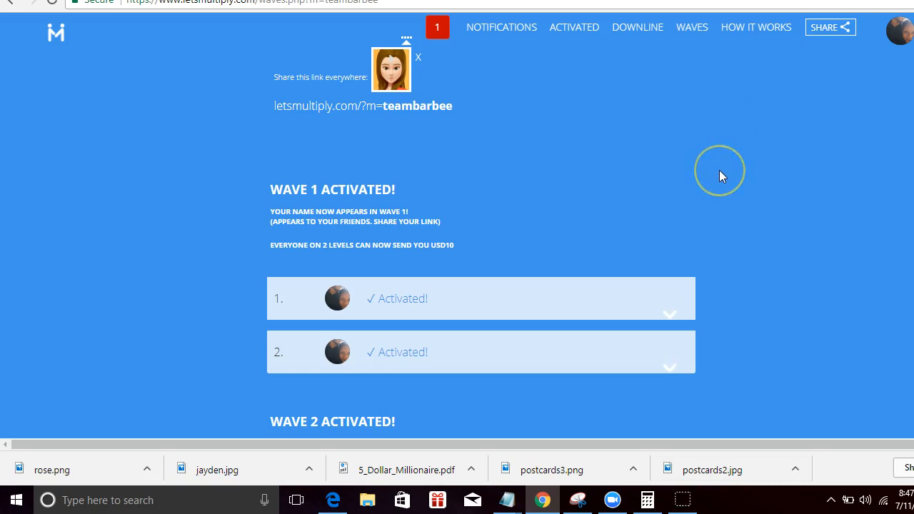
{"action": "mouse_move", "coordinate": [721, 176]}
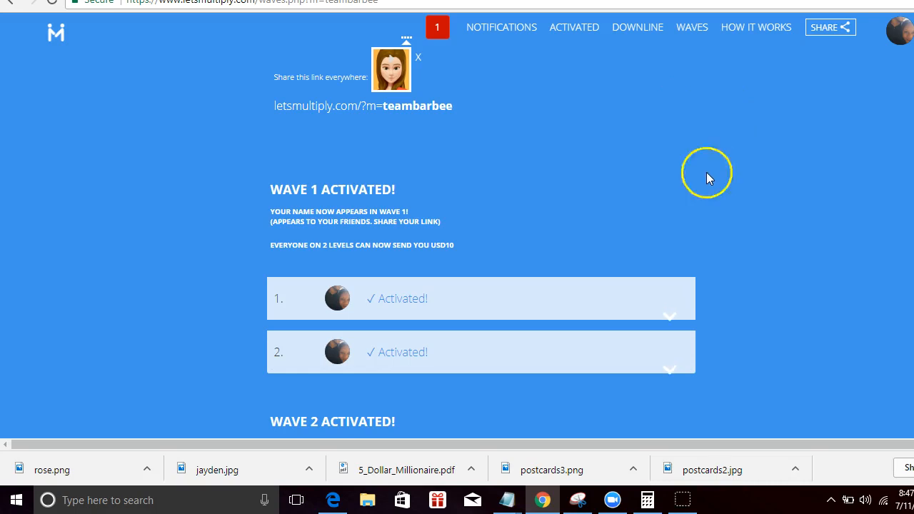
{"action": "mouse_move", "coordinate": [532, 7]}
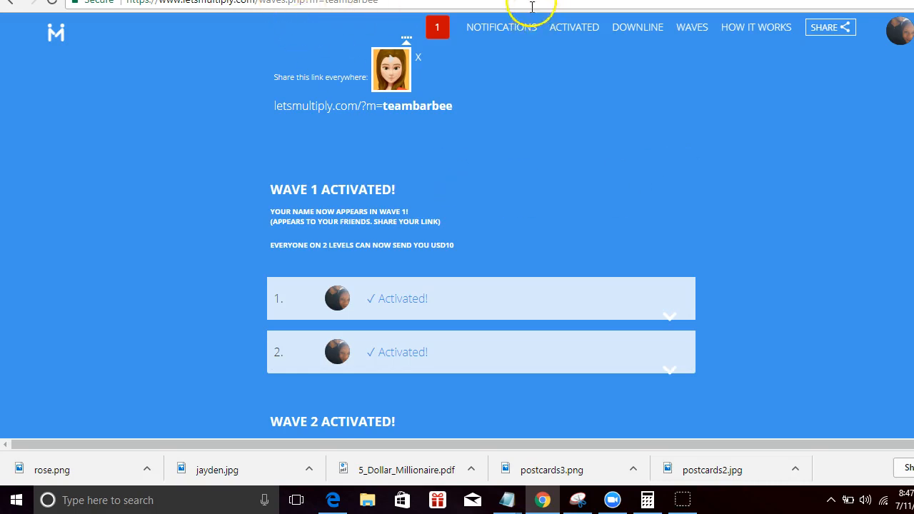
{"action": "mouse_move", "coordinate": [409, 239]}
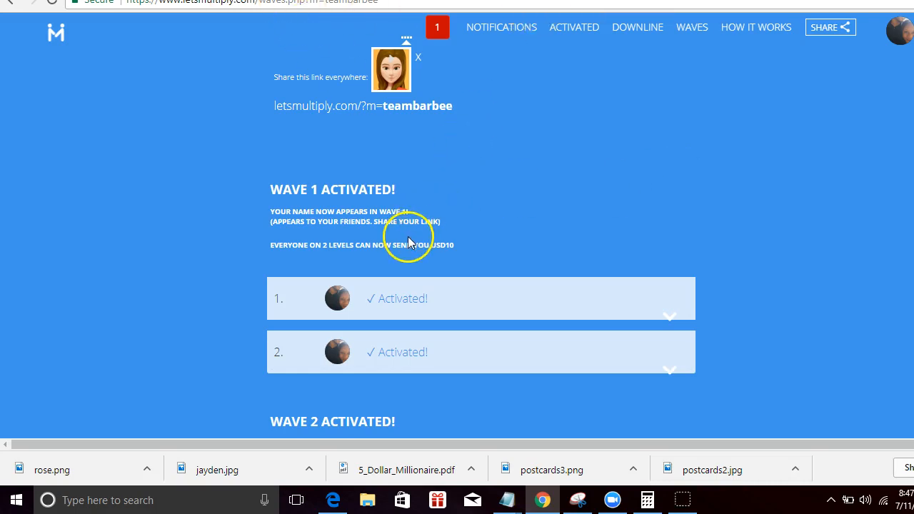
{"action": "mouse_move", "coordinate": [414, 231]}
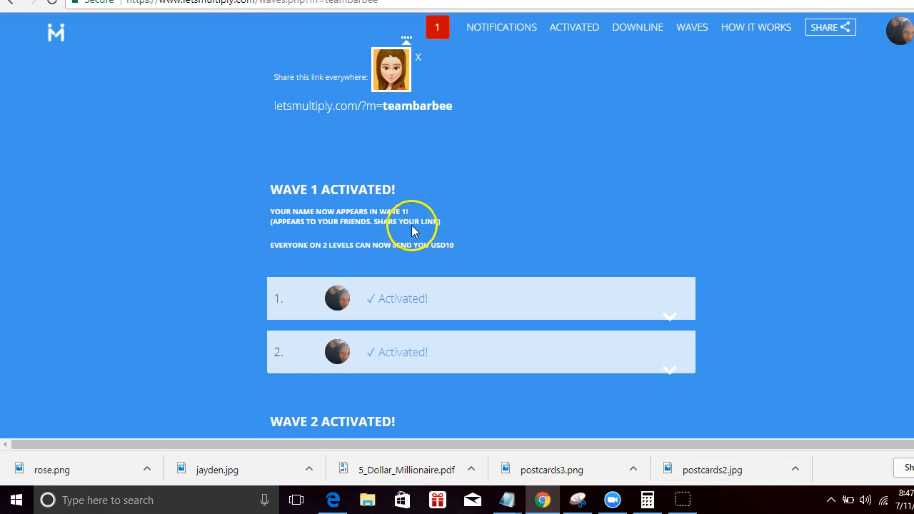
{"action": "mouse_move", "coordinate": [29, 493]}
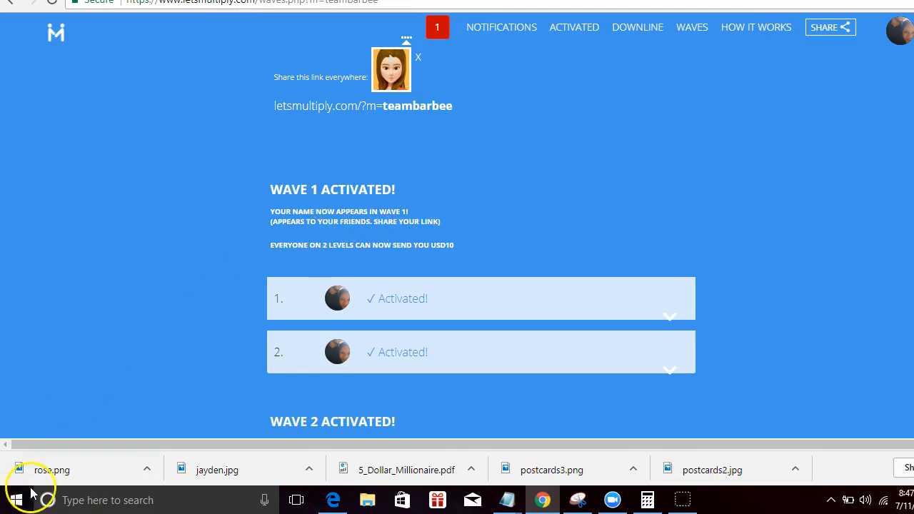